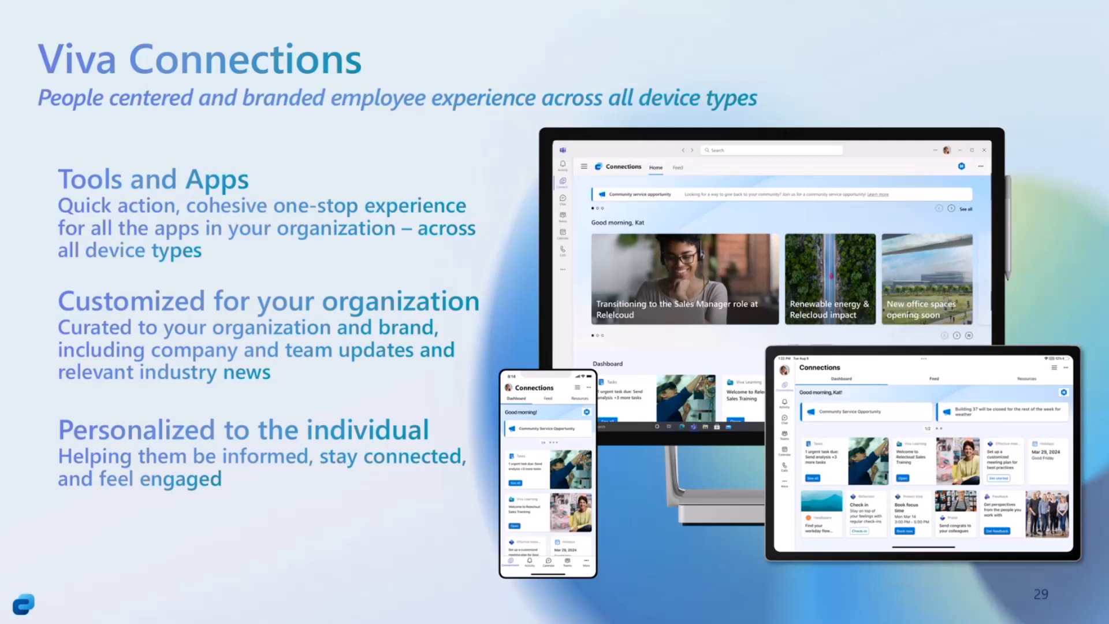
Advance from slide 29 to the 'Different devices – tailored experience' slide.
key("Right")
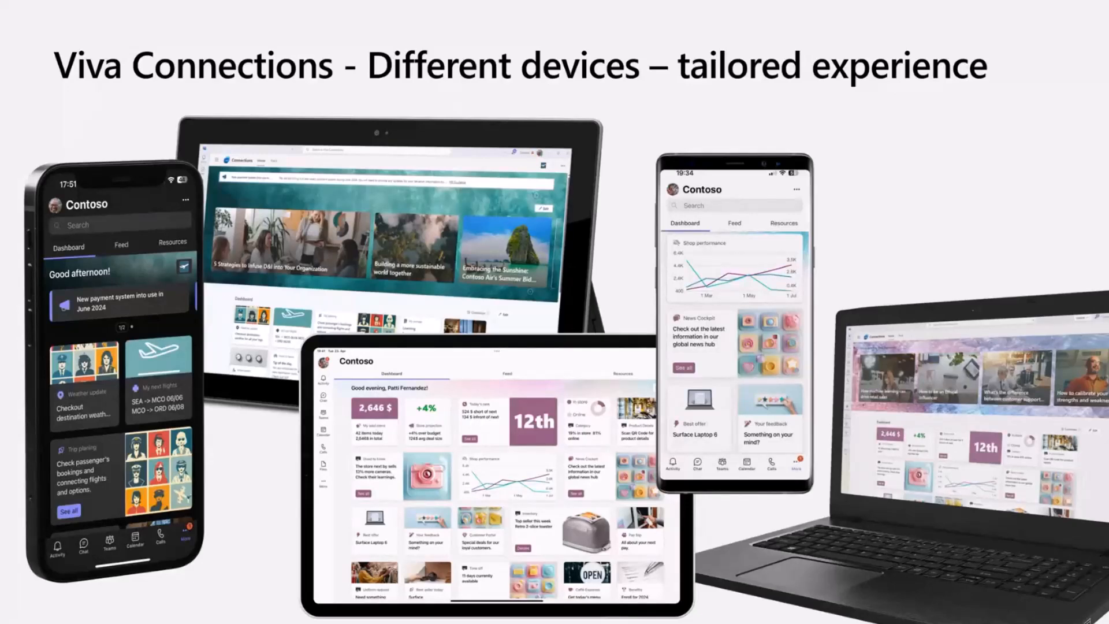
Advance past the 'Different devices' slide to the Power Apps cards demo.
key("Right")
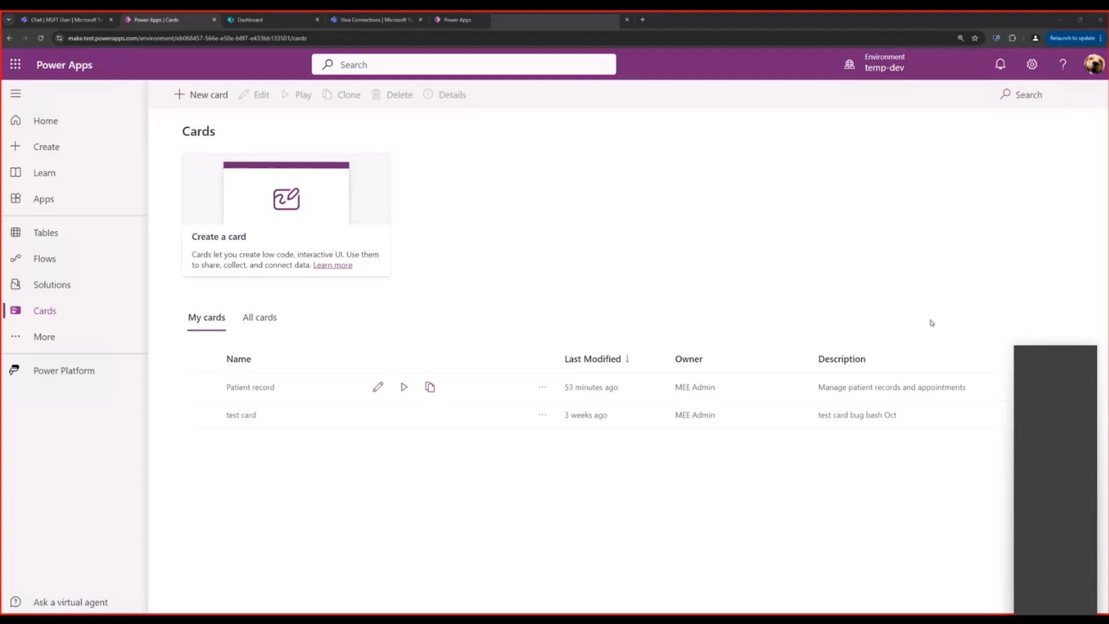
mouse_move(929, 308)
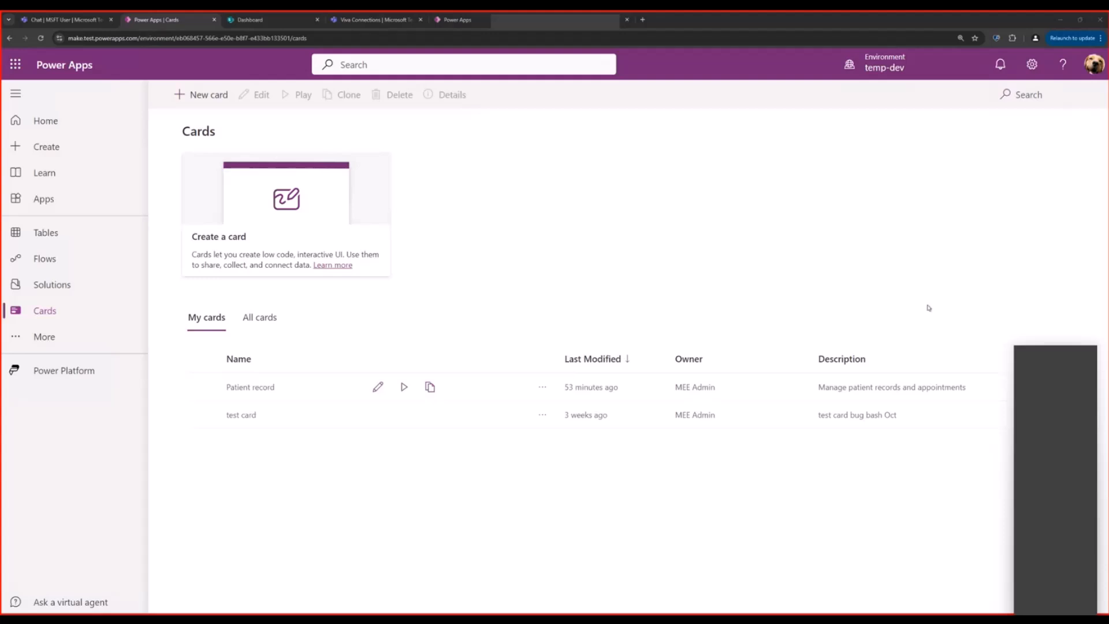
mouse_move(296, 444)
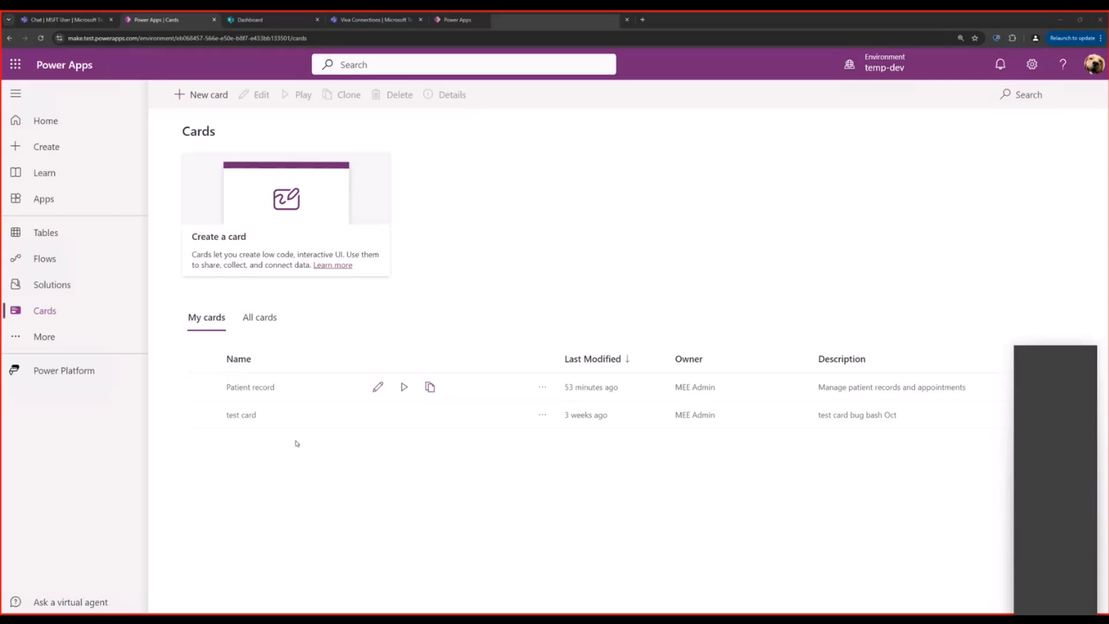
mouse_move(296, 433)
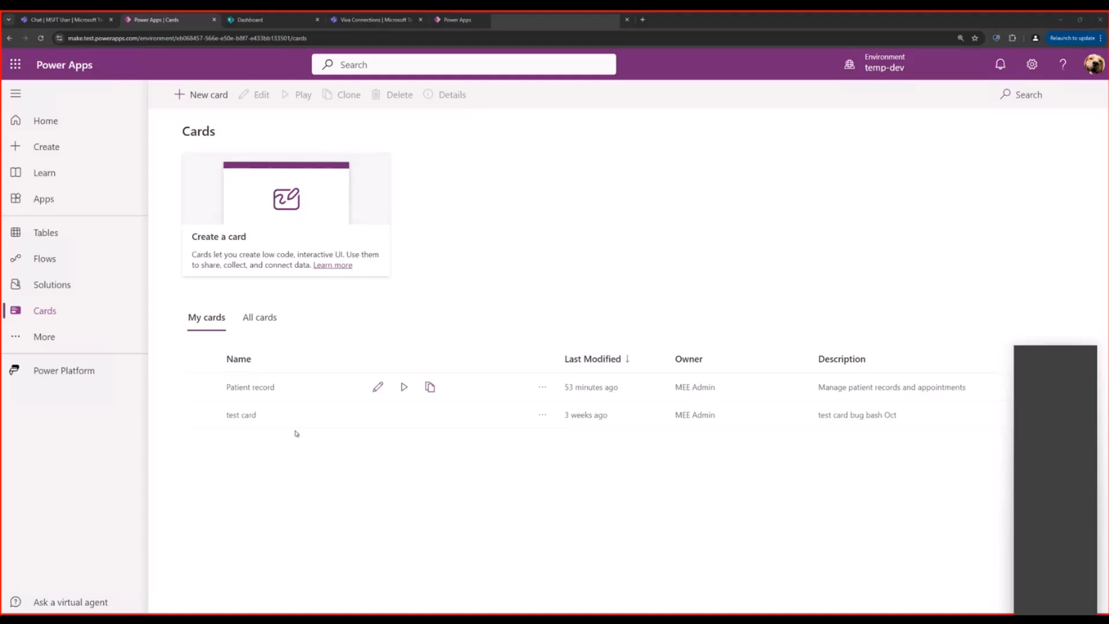
mouse_move(292, 424)
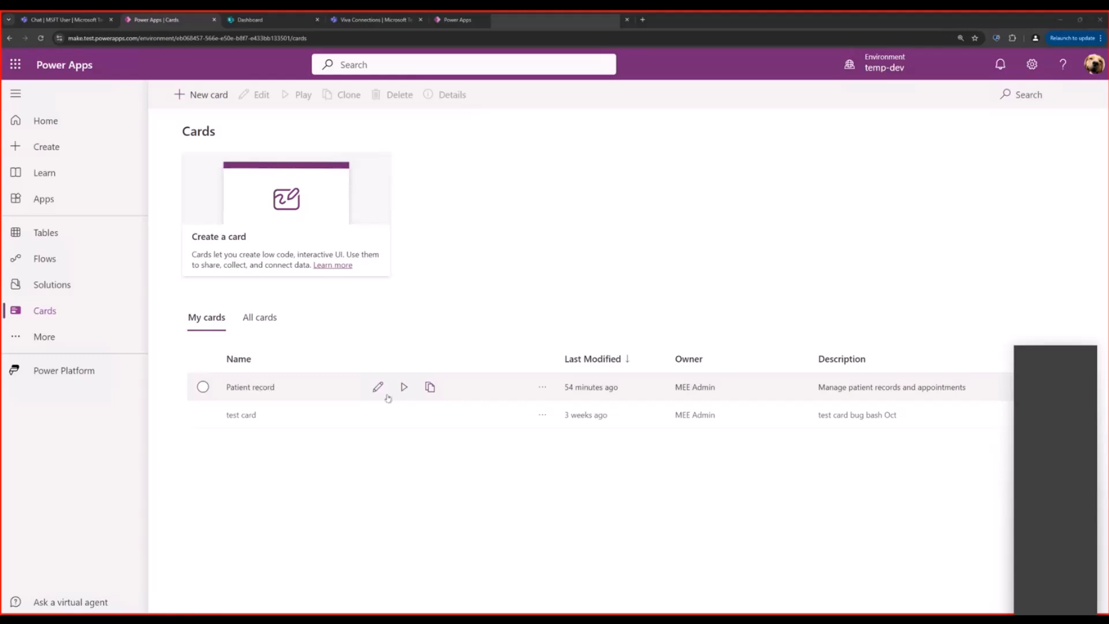
Play the Patient record card from My cards on the Cards page.
left_click(403, 387)
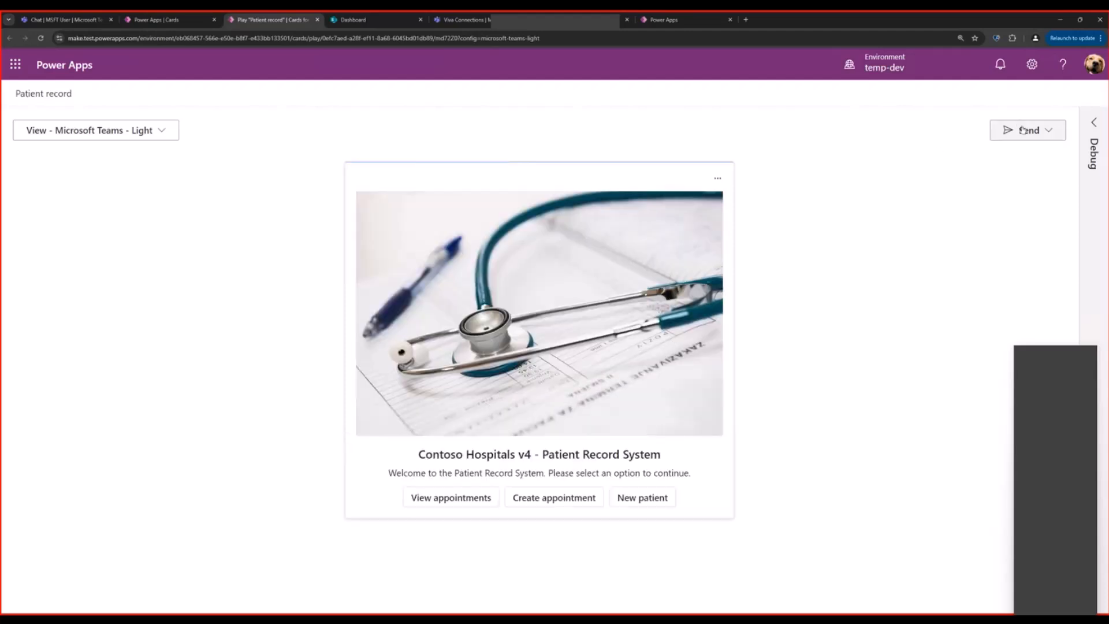
Show the card's Send options, then view the Patient record card posted in Teams chat.
left_click(1027, 129)
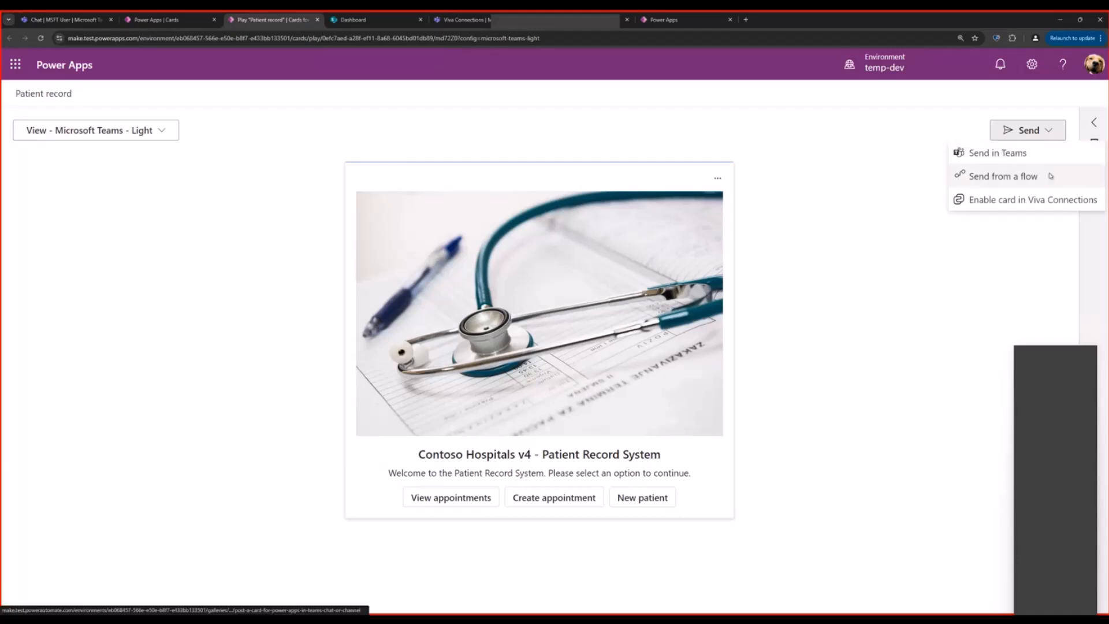
left_click(65, 19)
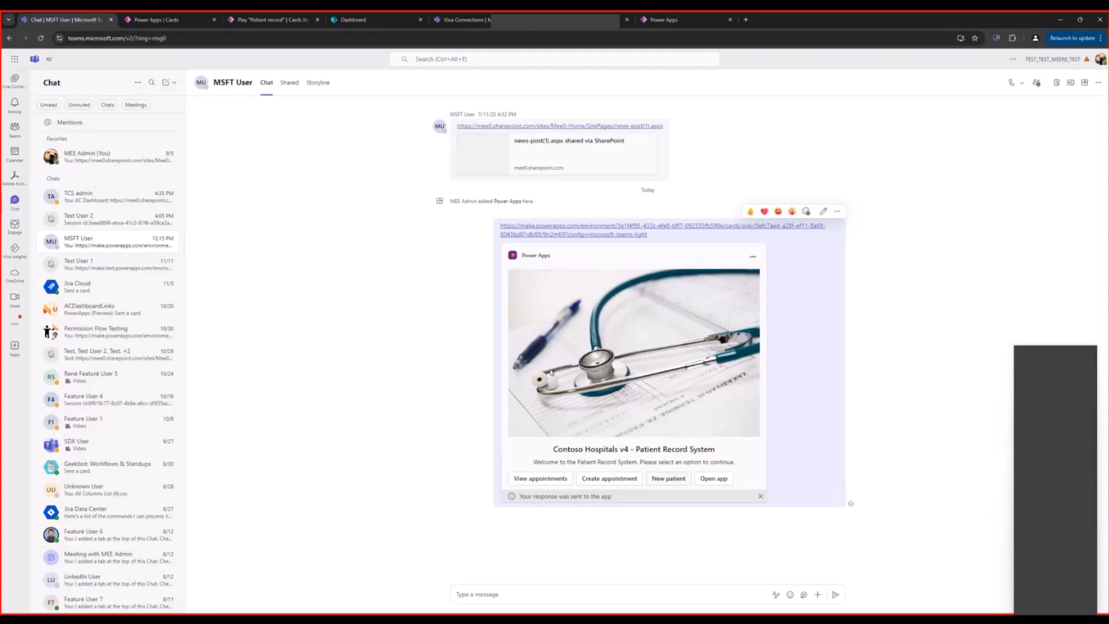
mouse_move(687, 464)
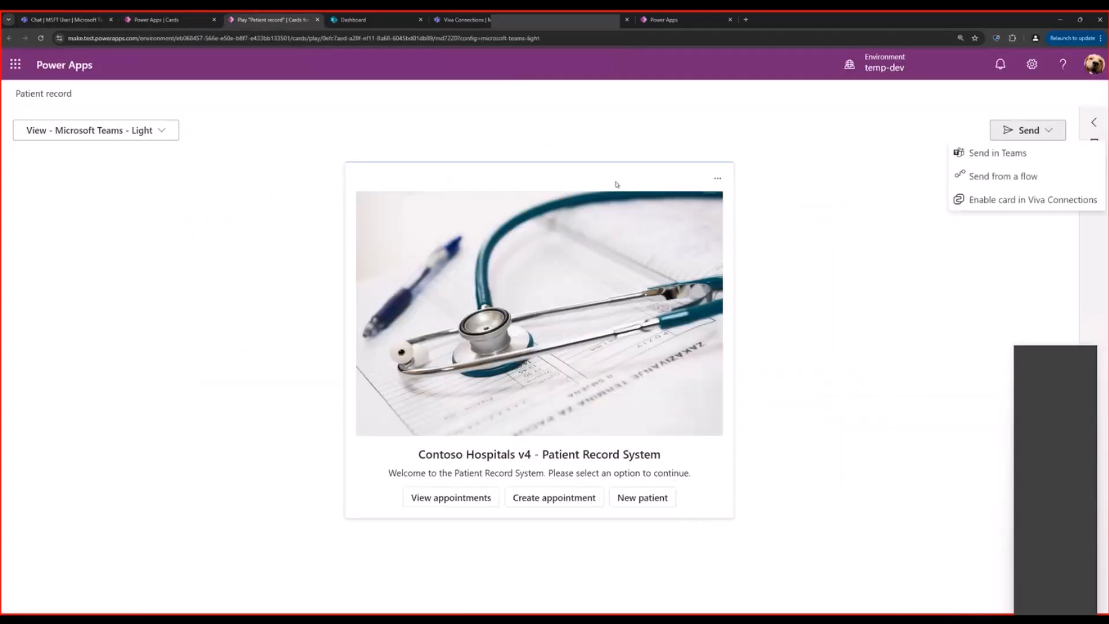
mouse_move(1003, 176)
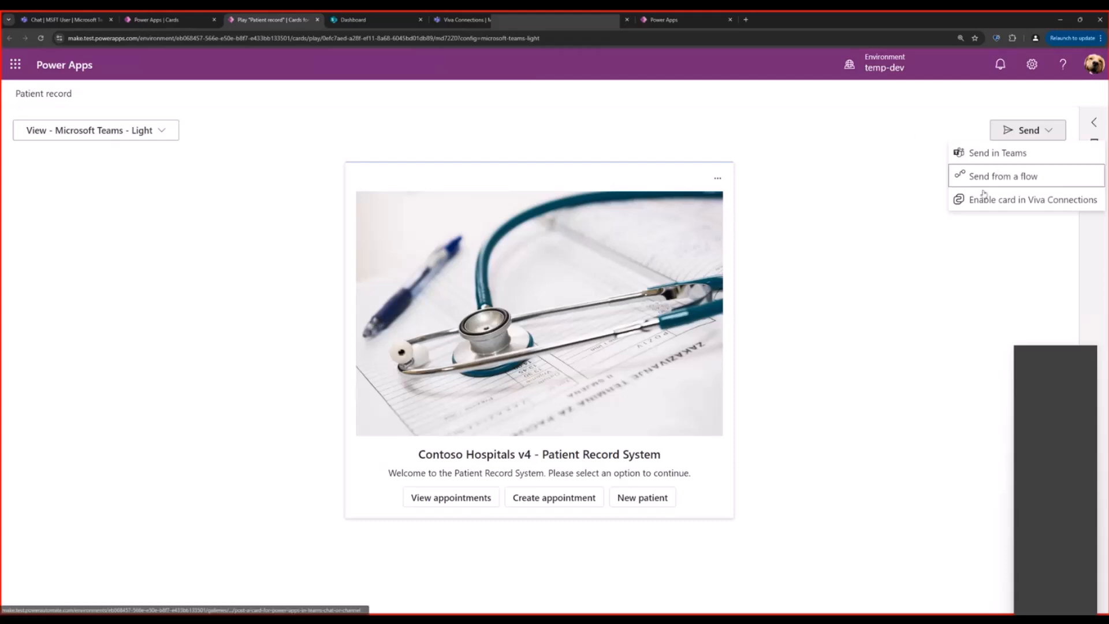
mouse_move(1003, 205)
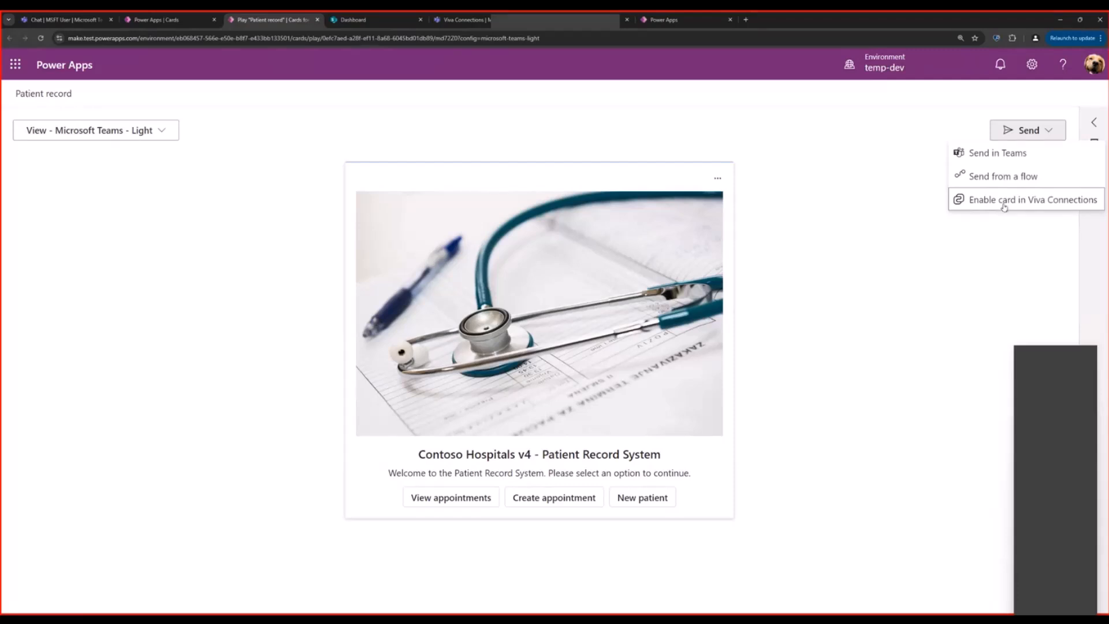
mouse_move(154, 103)
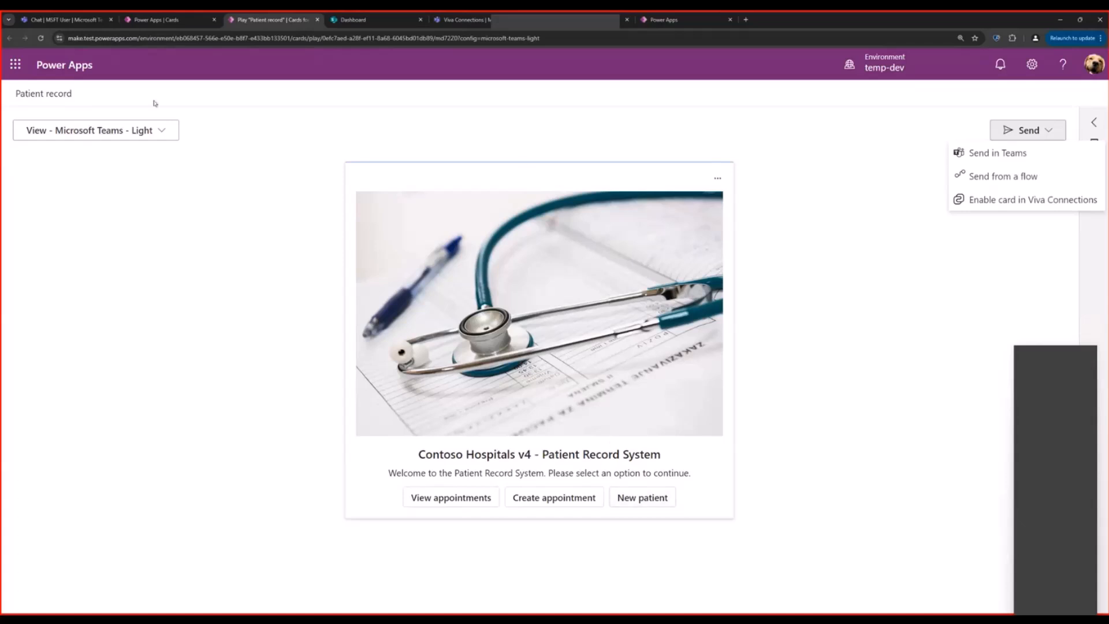
mouse_move(883, 360)
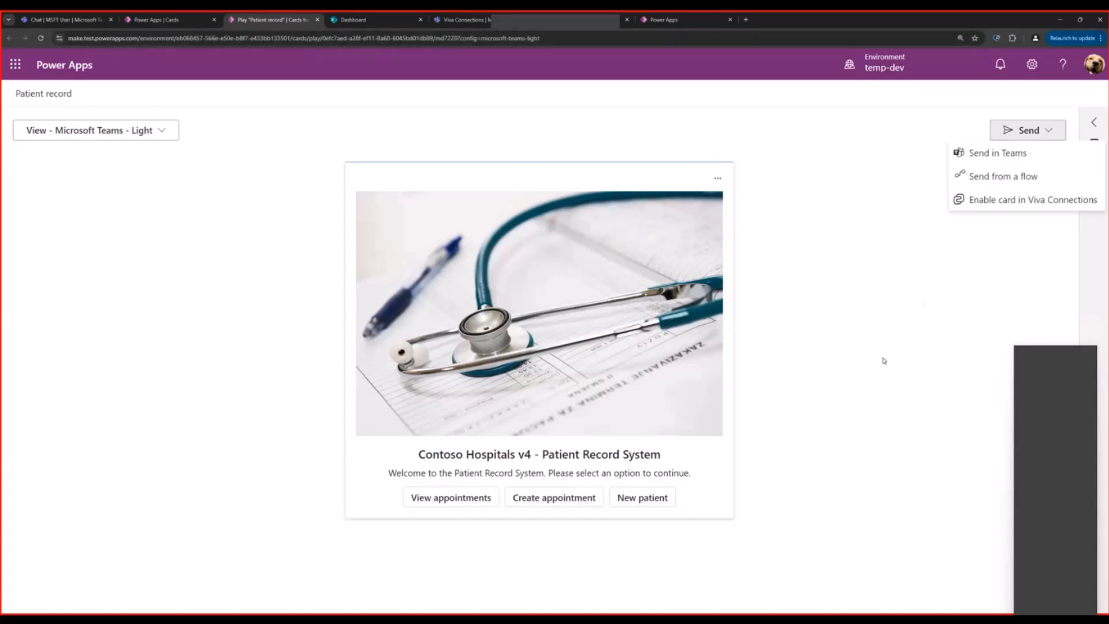
mouse_move(1026, 199)
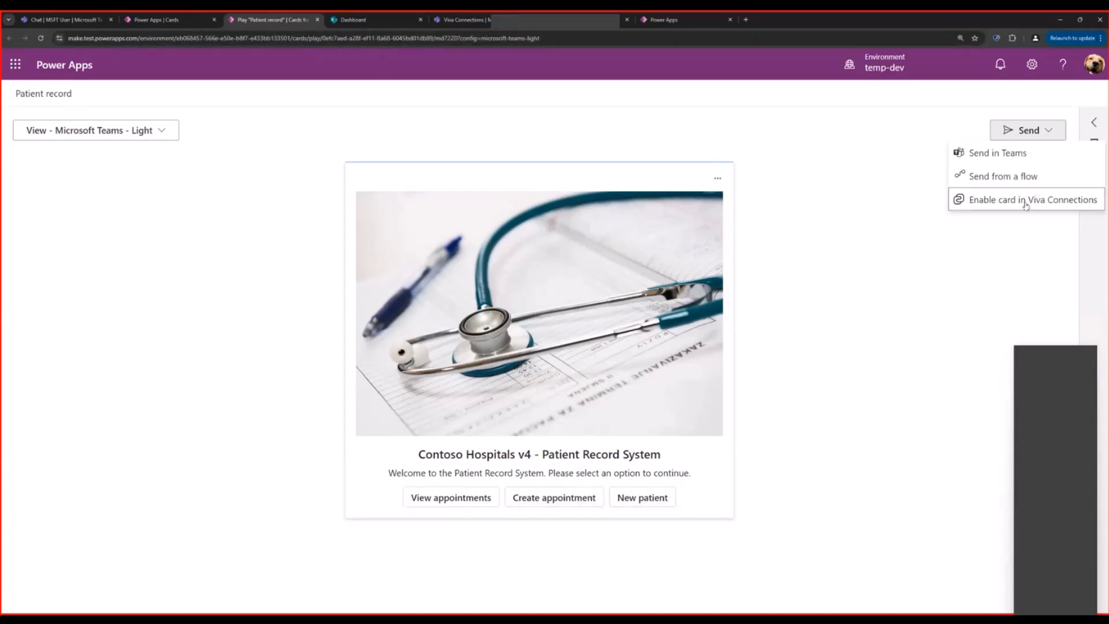
Enable the Patient record card in Viva Connections and move to the SharePoint dashboard.
left_click(1032, 198)
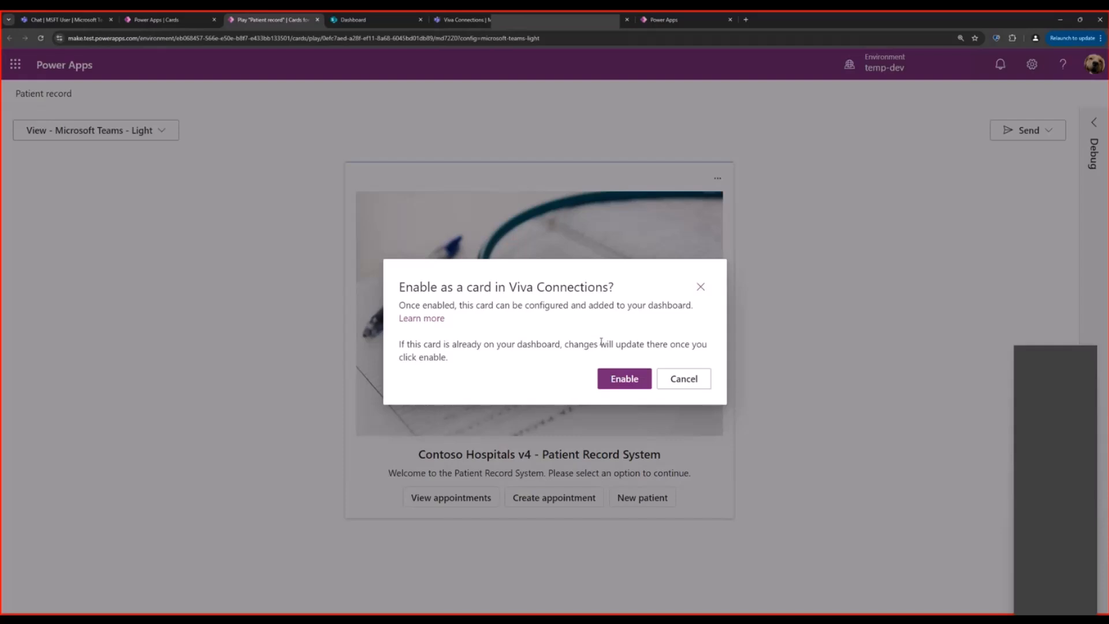
mouse_move(624, 378)
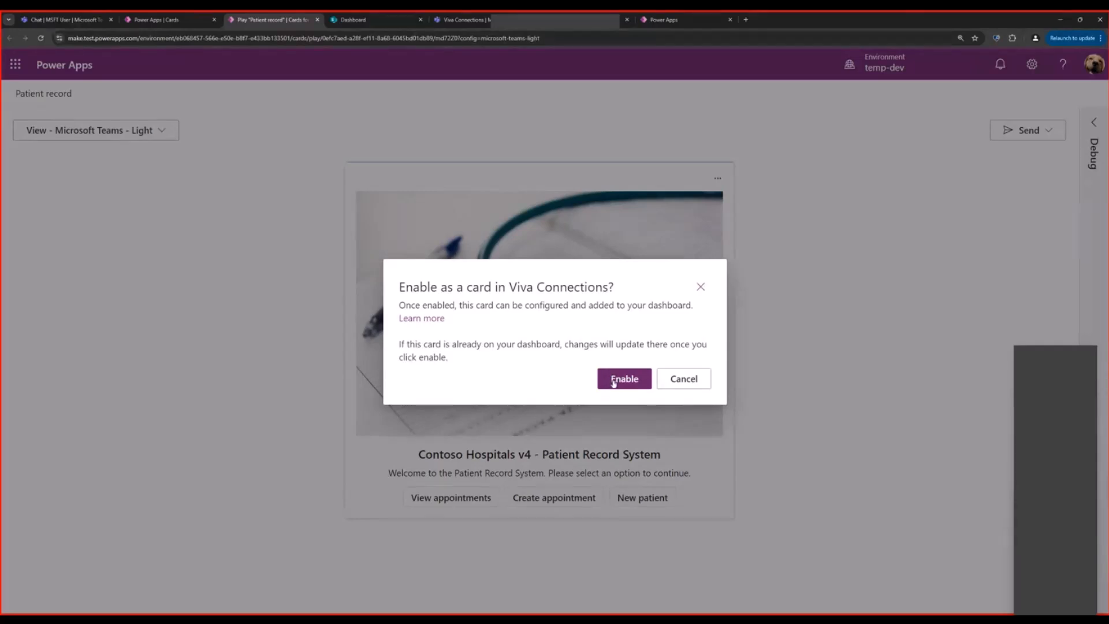
left_click(624, 378)
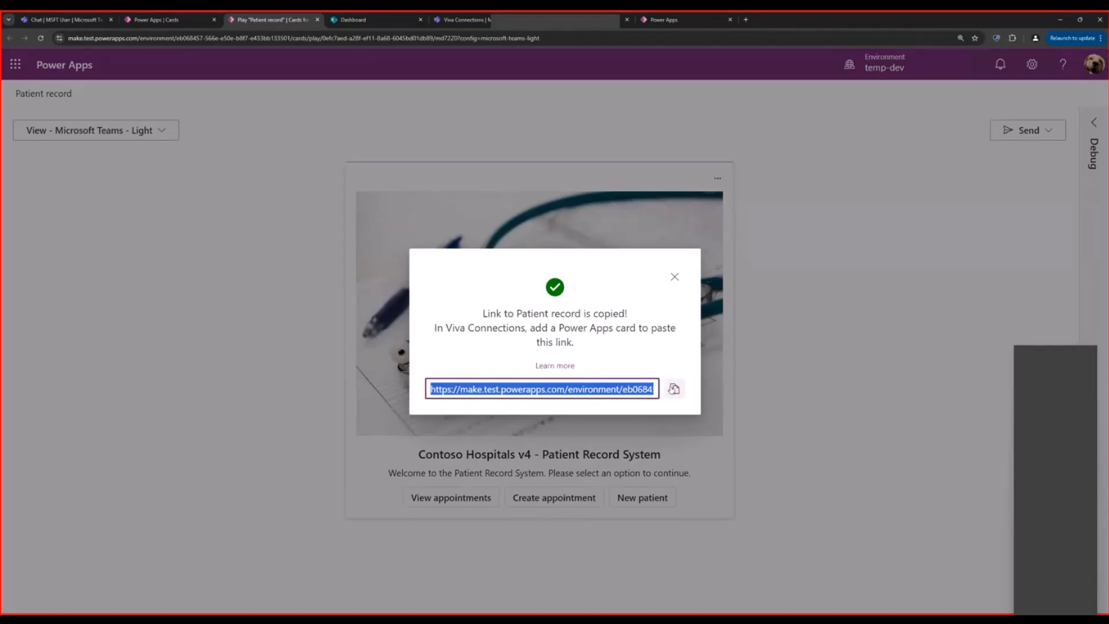
left_click(351, 19)
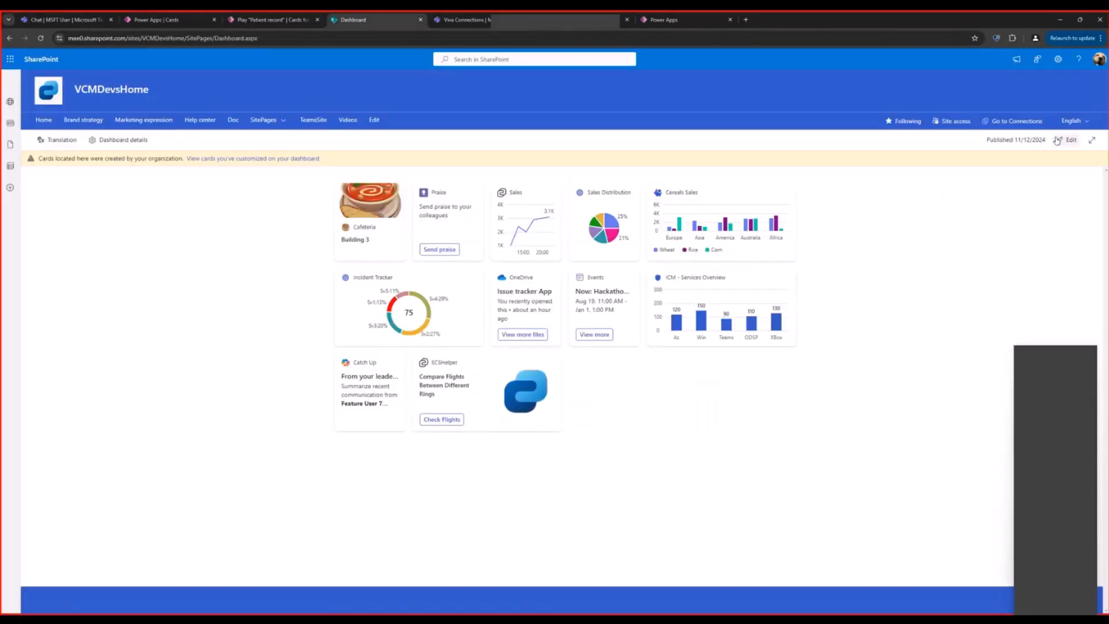
mouse_move(1045, 173)
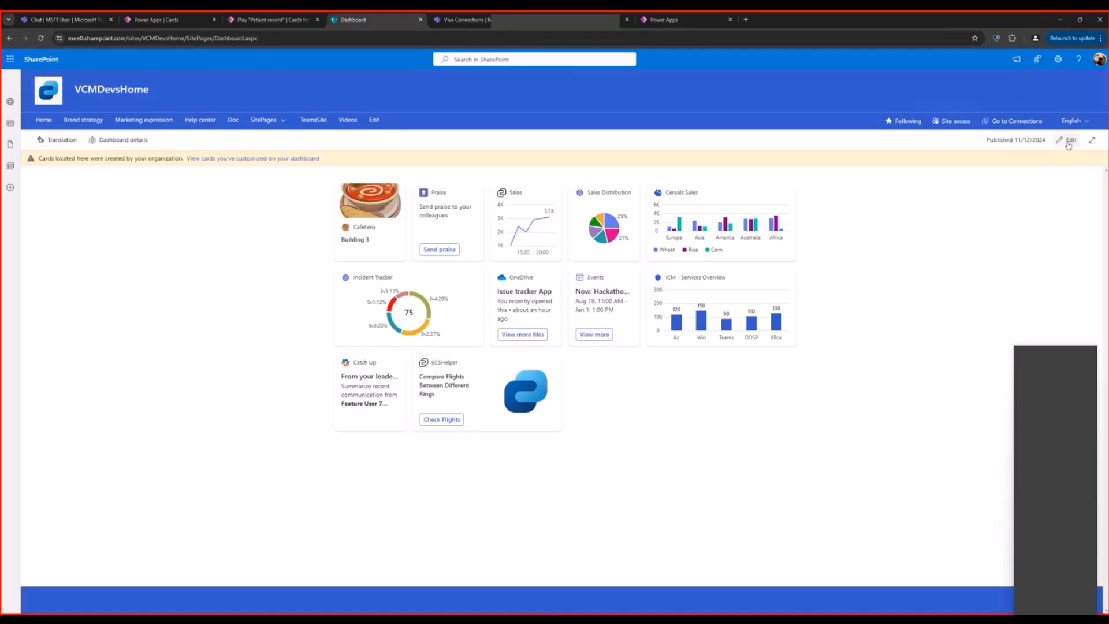
Put the VCMDevsHome dashboard into edit mode with its mobile layout draft.
left_click(1070, 139)
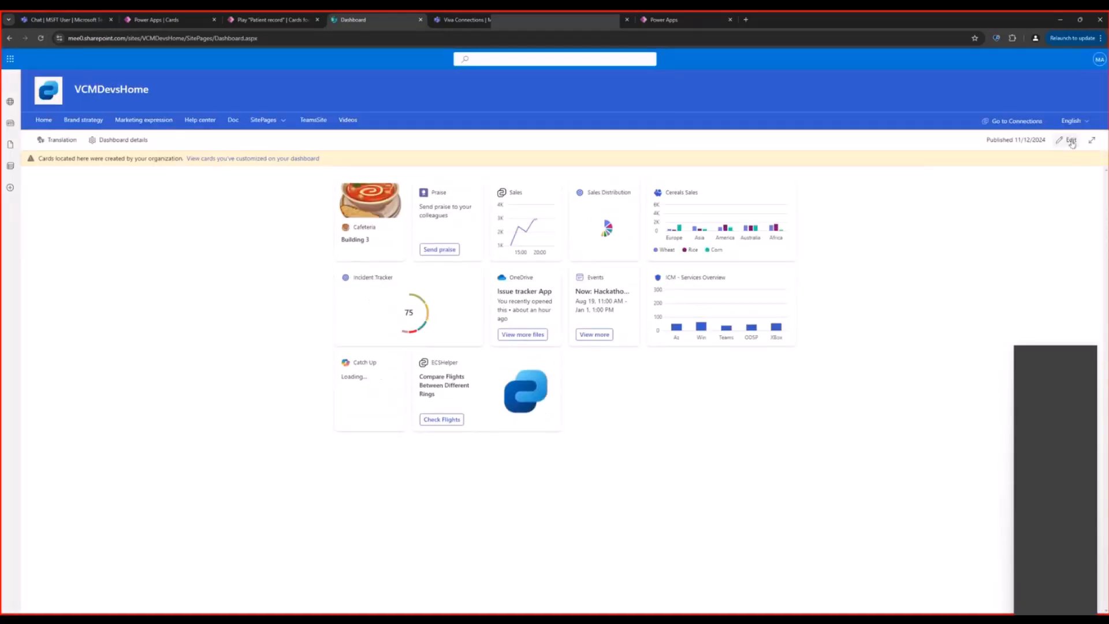
left_click(1071, 139)
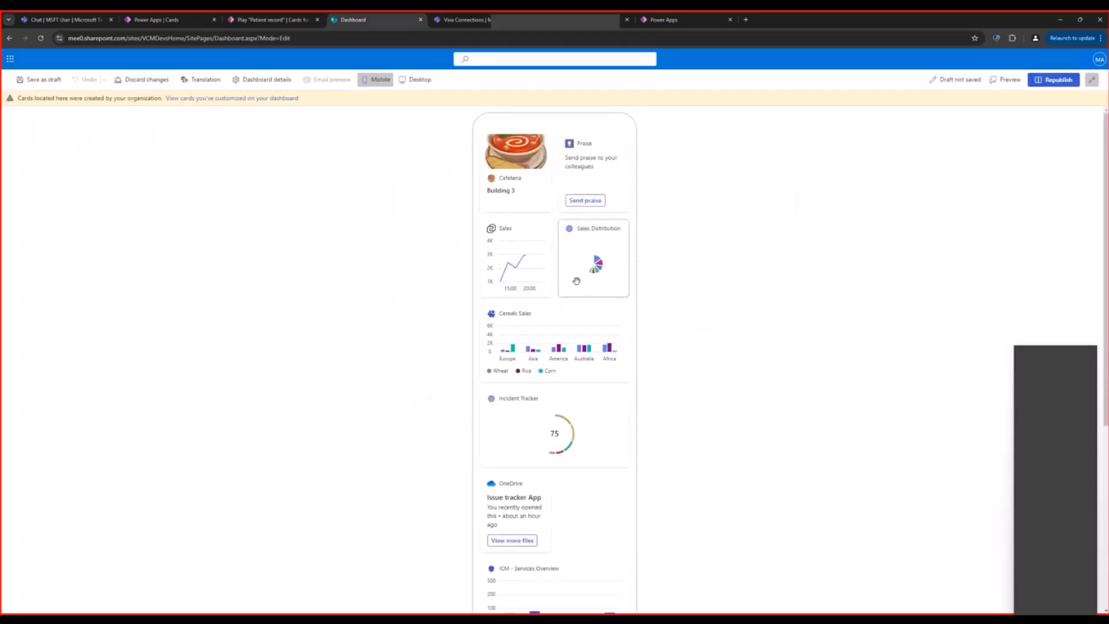
Add a Power Apps 'Patient record' card with Button toggled on, then republish the dashboard.
scroll("down", 3)
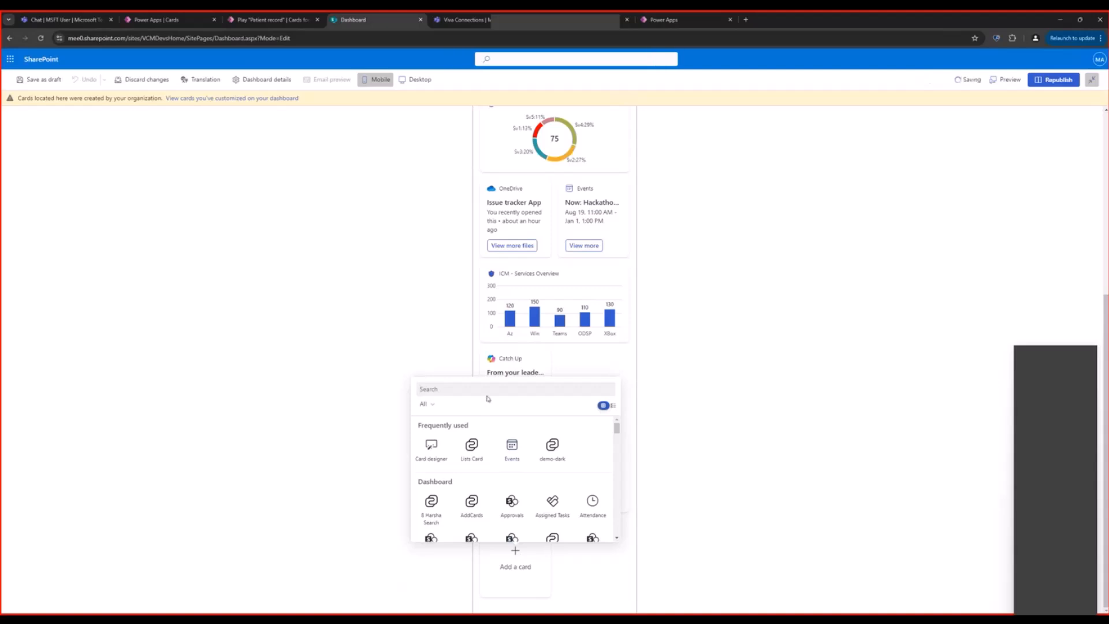
type("Power ap")
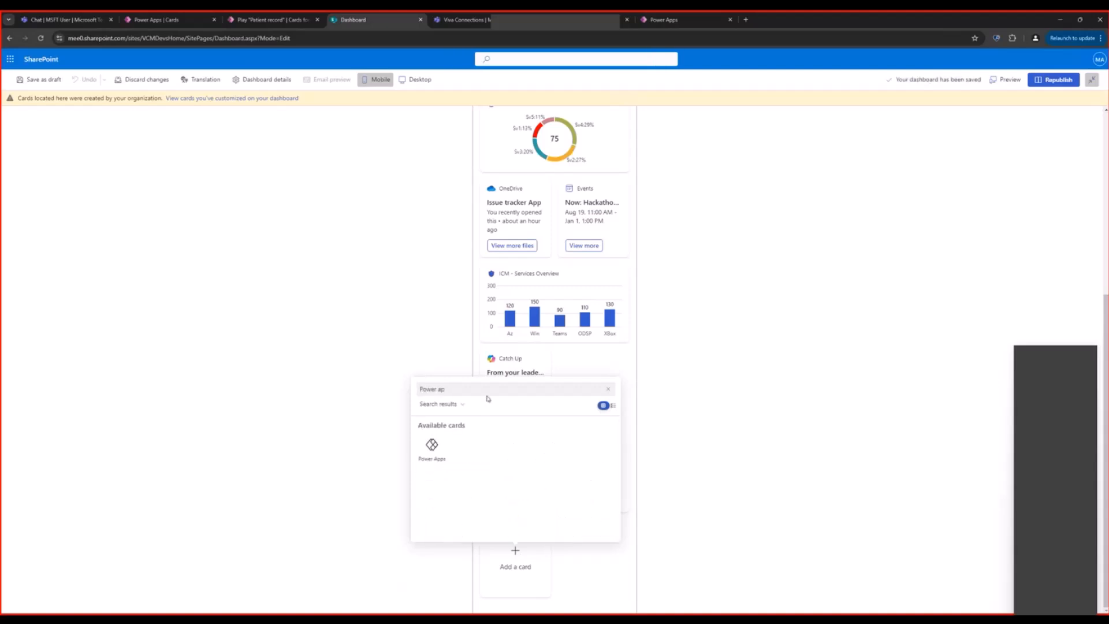
left_click(432, 449)
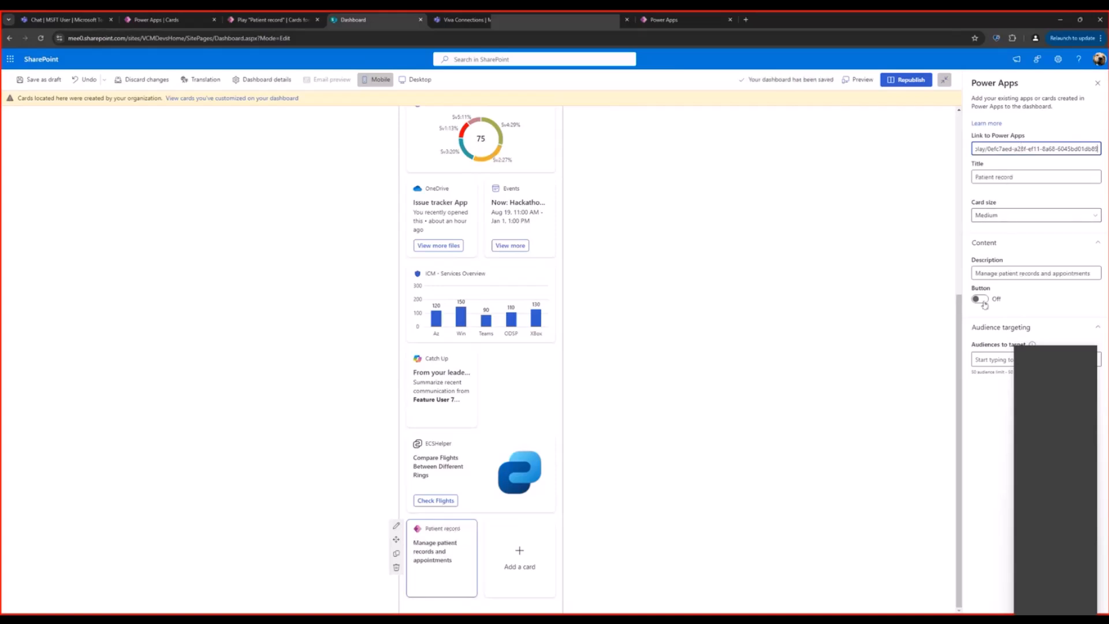
left_click(980, 299)
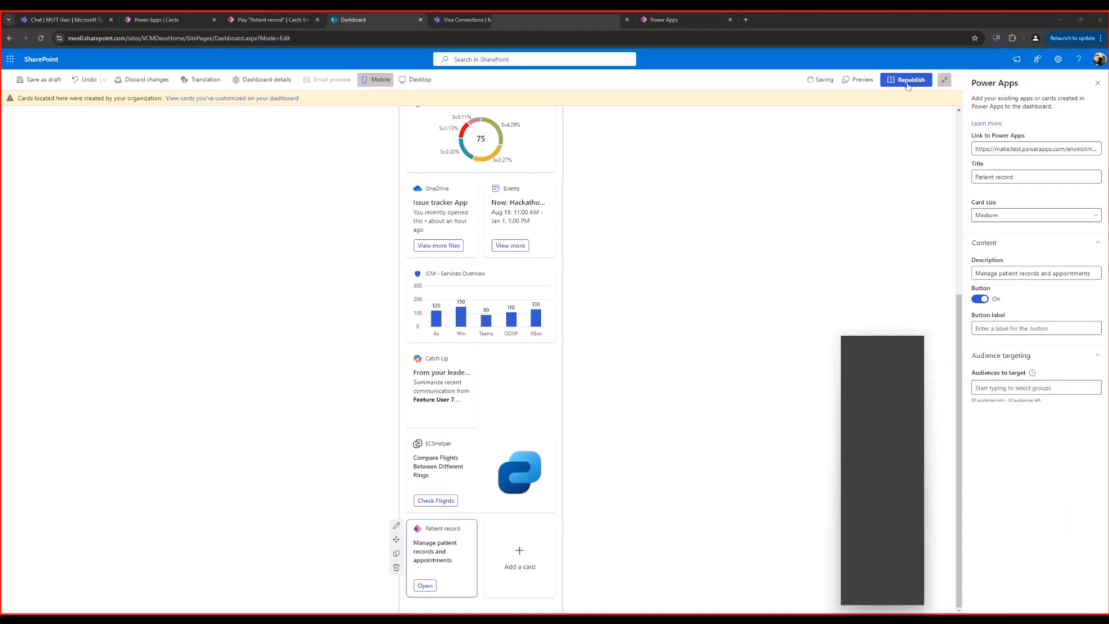
left_click(908, 79)
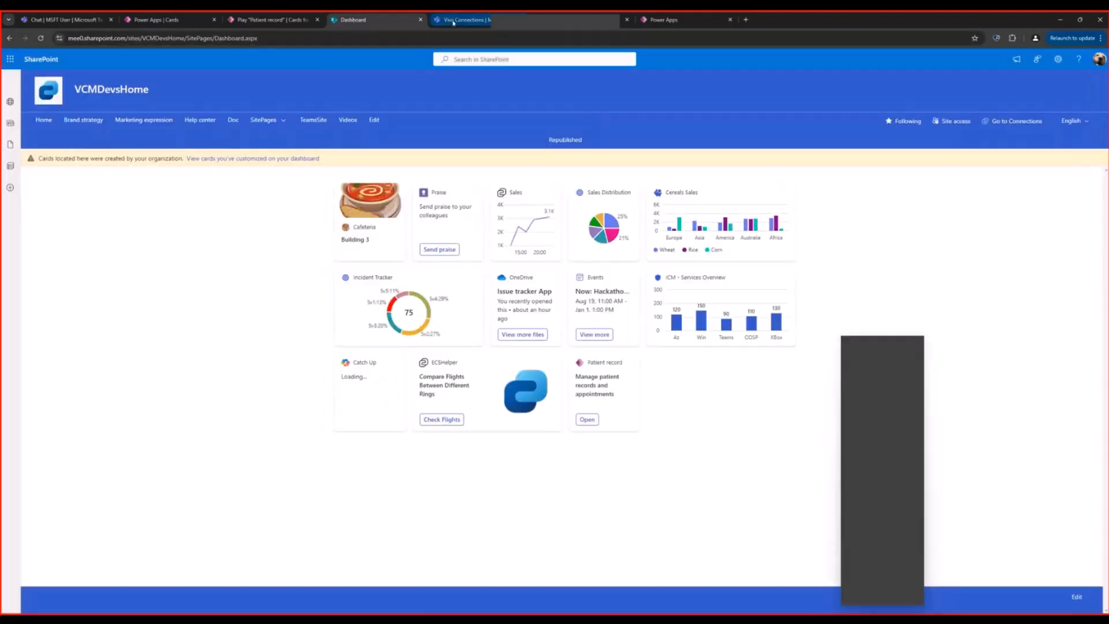
Refresh the Viva Connections home page in Teams from its ... menu.
left_click(460, 19)
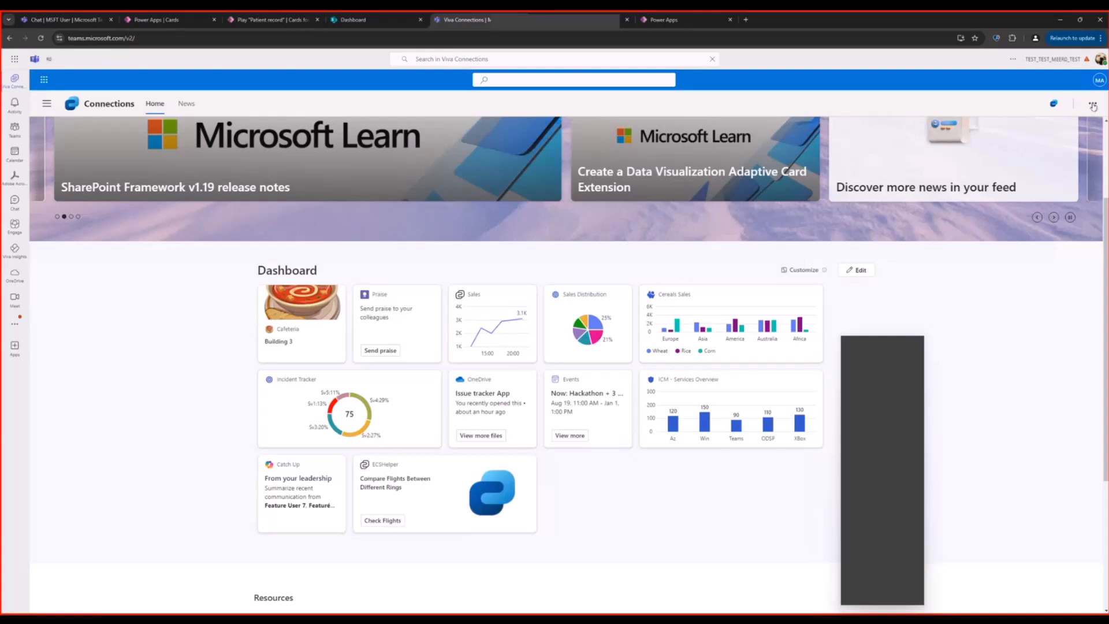
left_click(1093, 104)
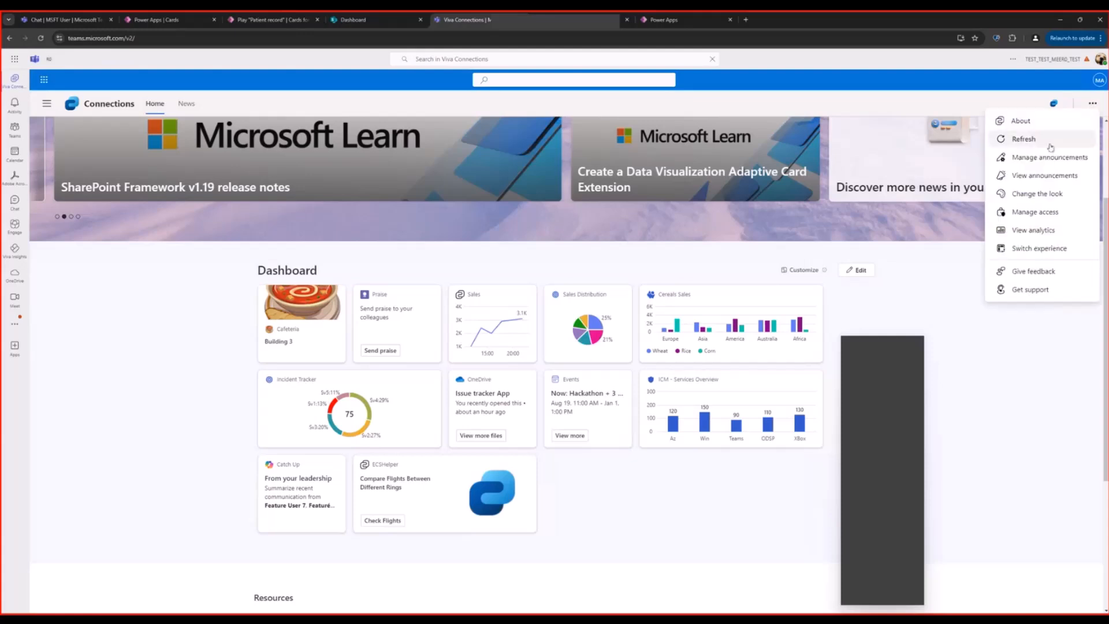
left_click(1025, 138)
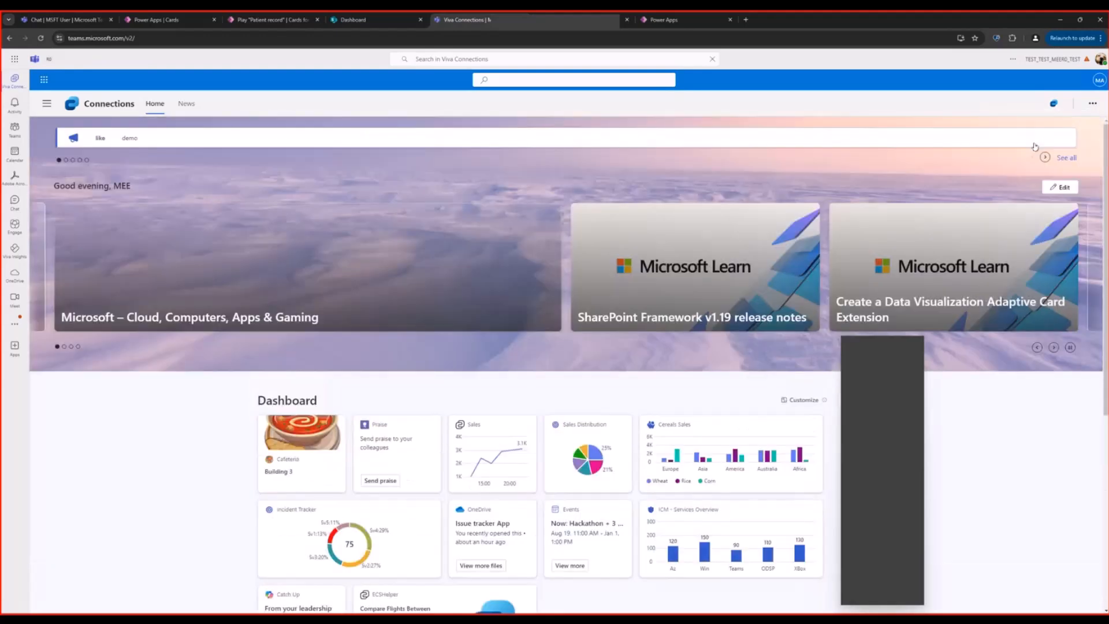
Scroll to the Dashboard section and open the Patient record card.
scroll("down", 3)
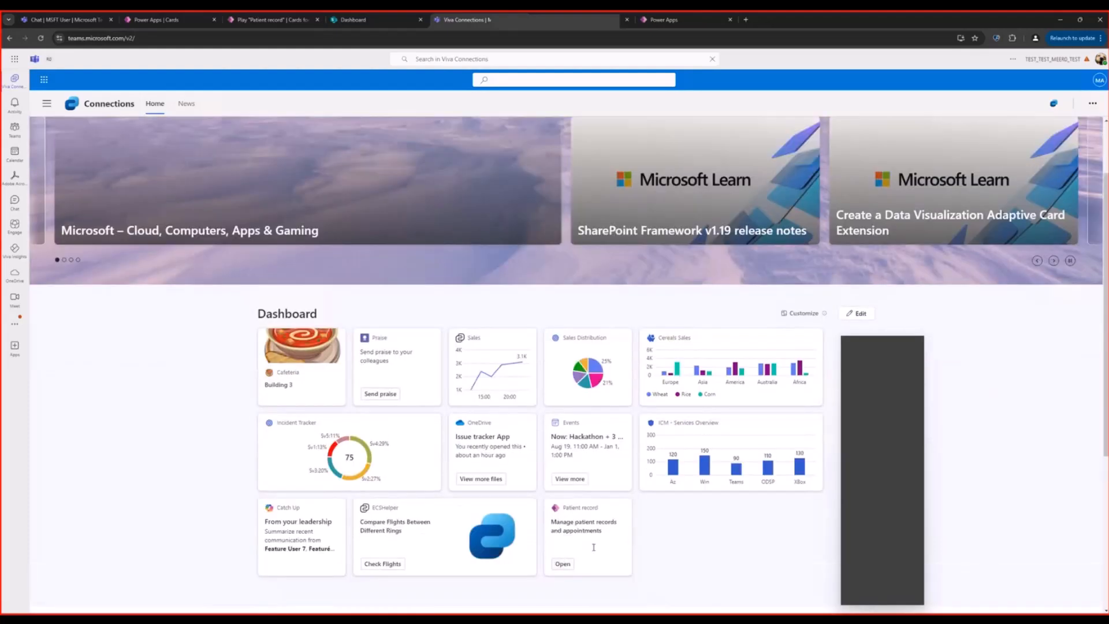
left_click(563, 564)
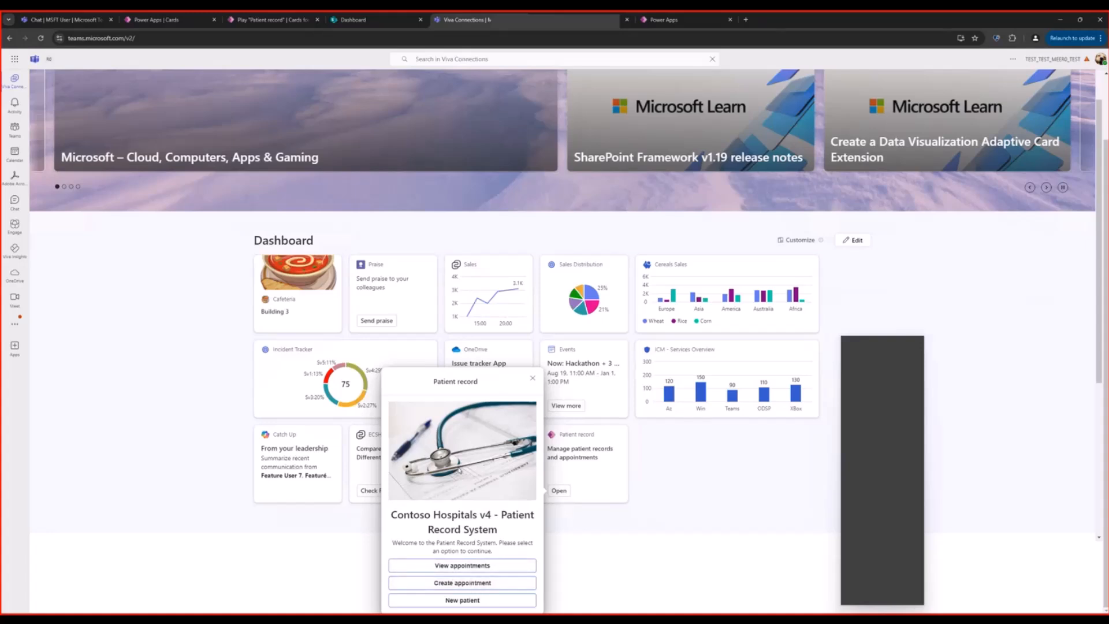
Create a routine checkup appointment for Dwight with Dr Smith, including its date.
left_click(463, 582)
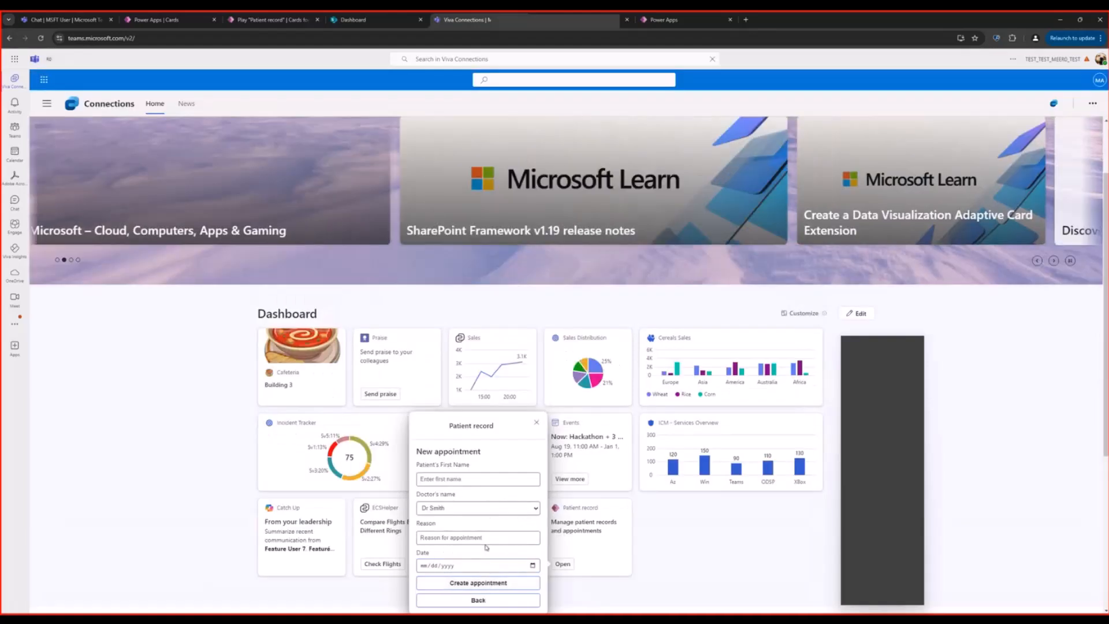
type("Dwight")
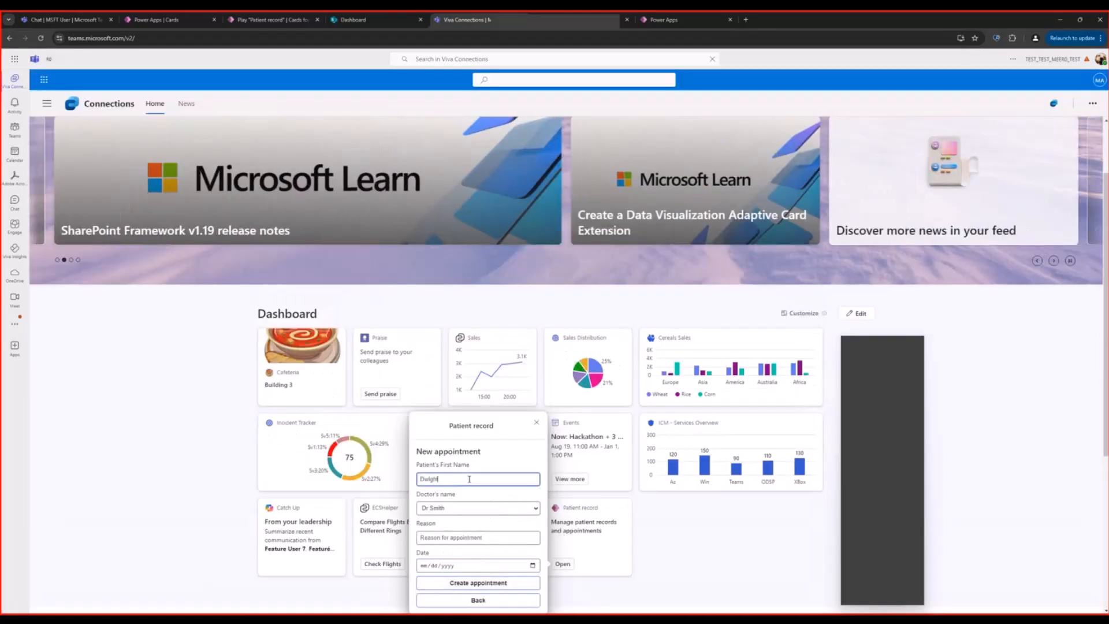
left_click(477, 508)
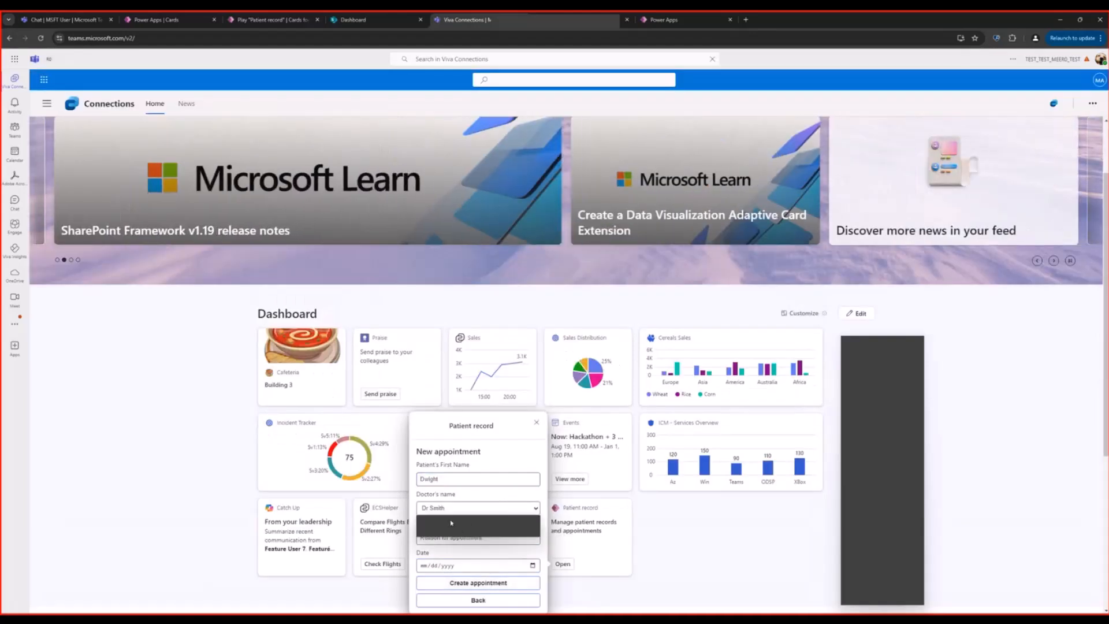
type("rd")
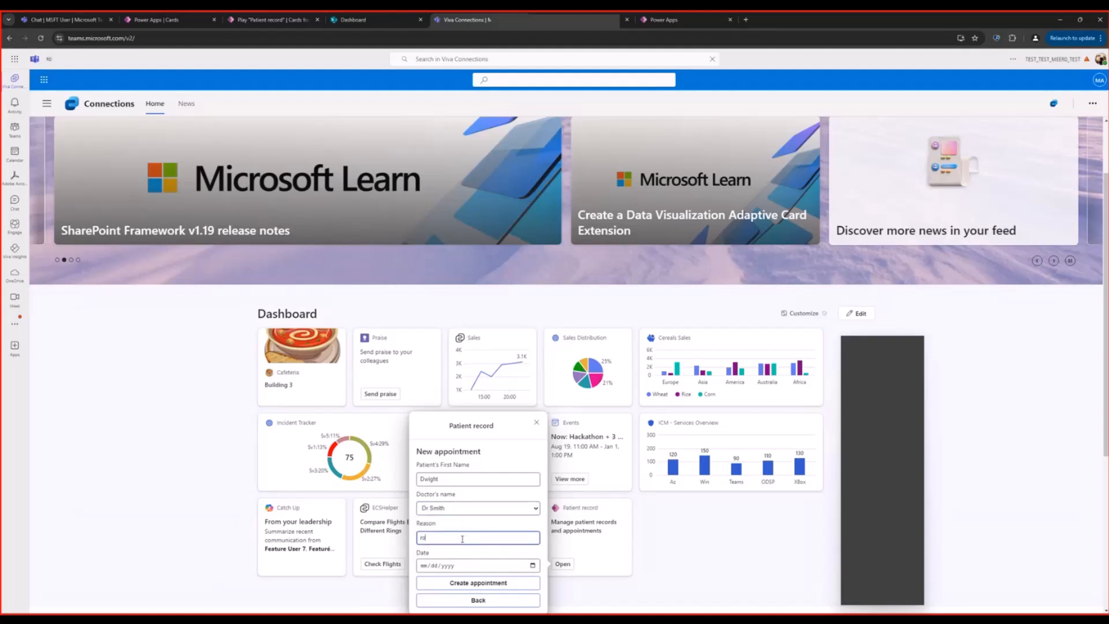
type("routine checkup")
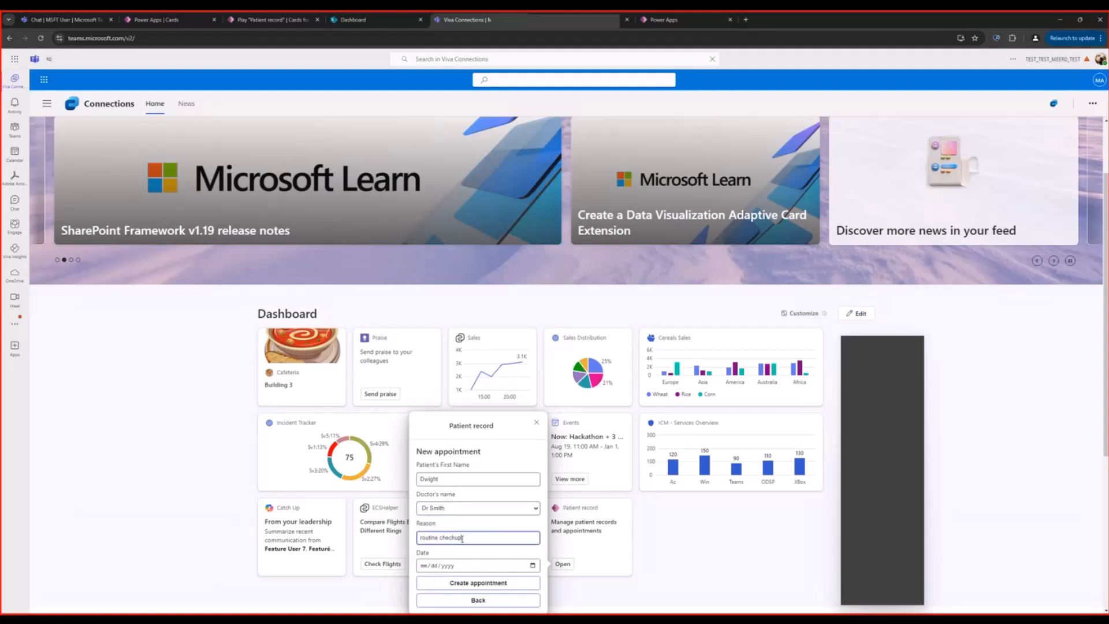
left_click(478, 565)
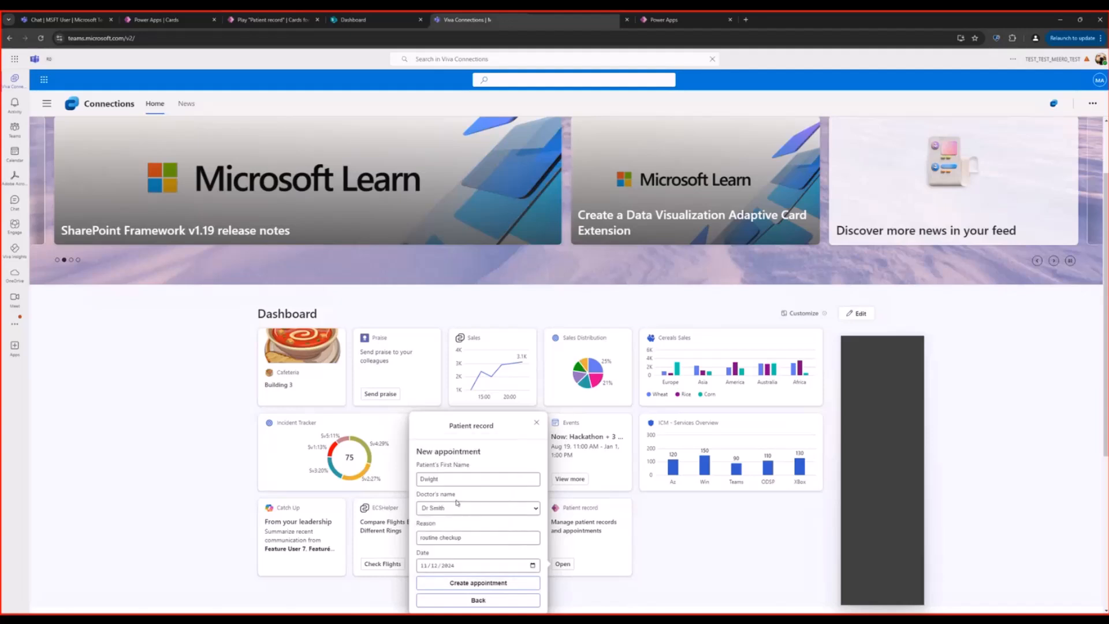
left_click(477, 583)
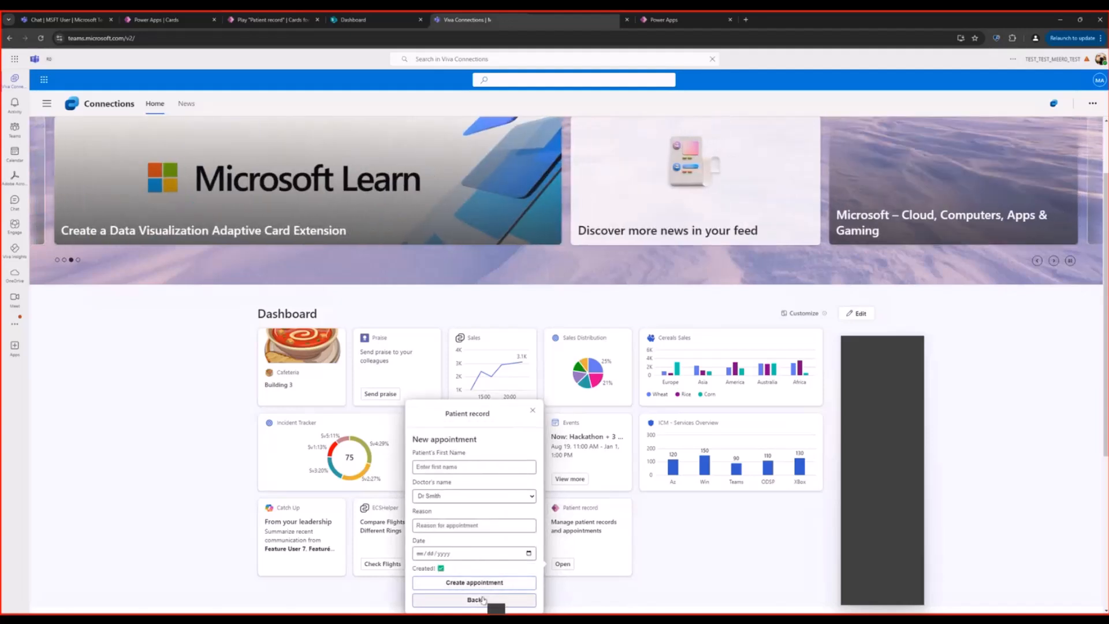
Return to the welcome screen, close the card, and go back to the Power Apps cards list.
left_click(473, 599)
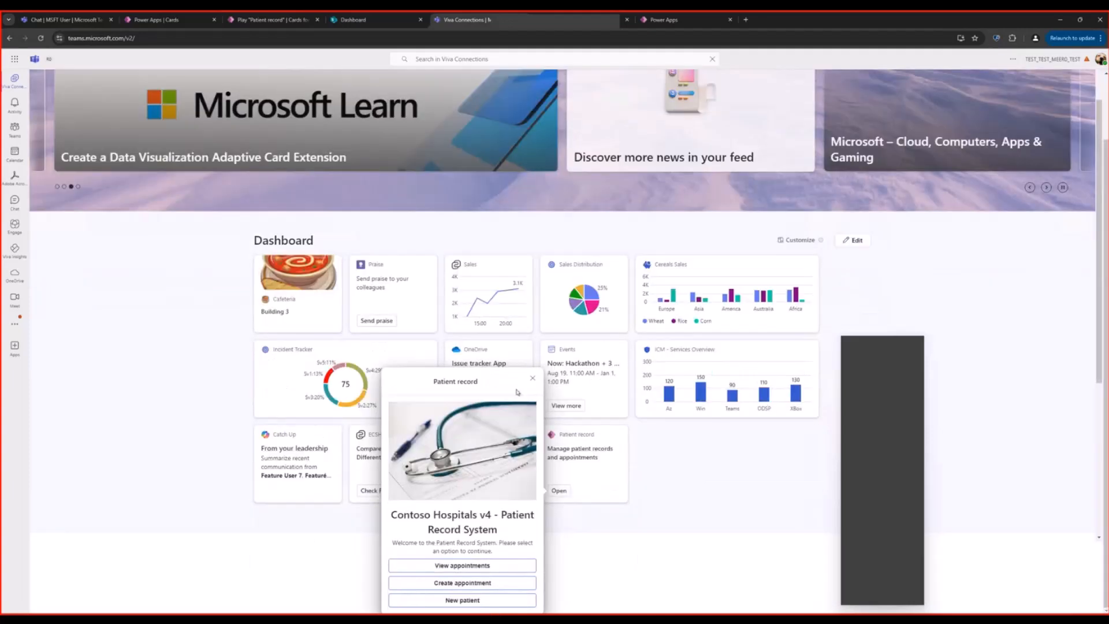
left_click(532, 378)
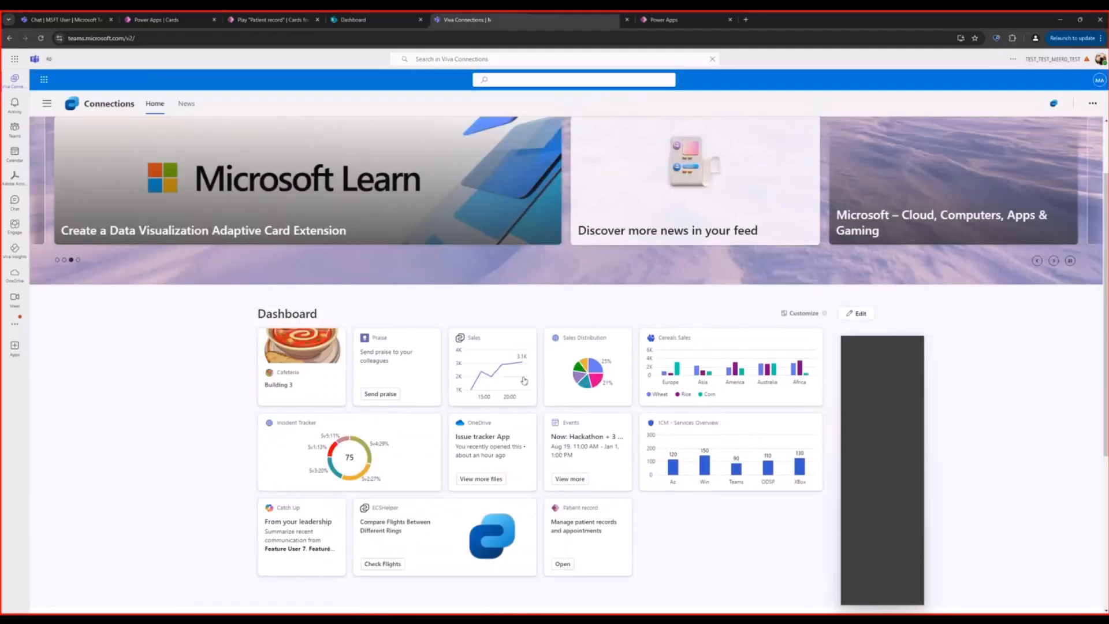
mouse_move(511, 369)
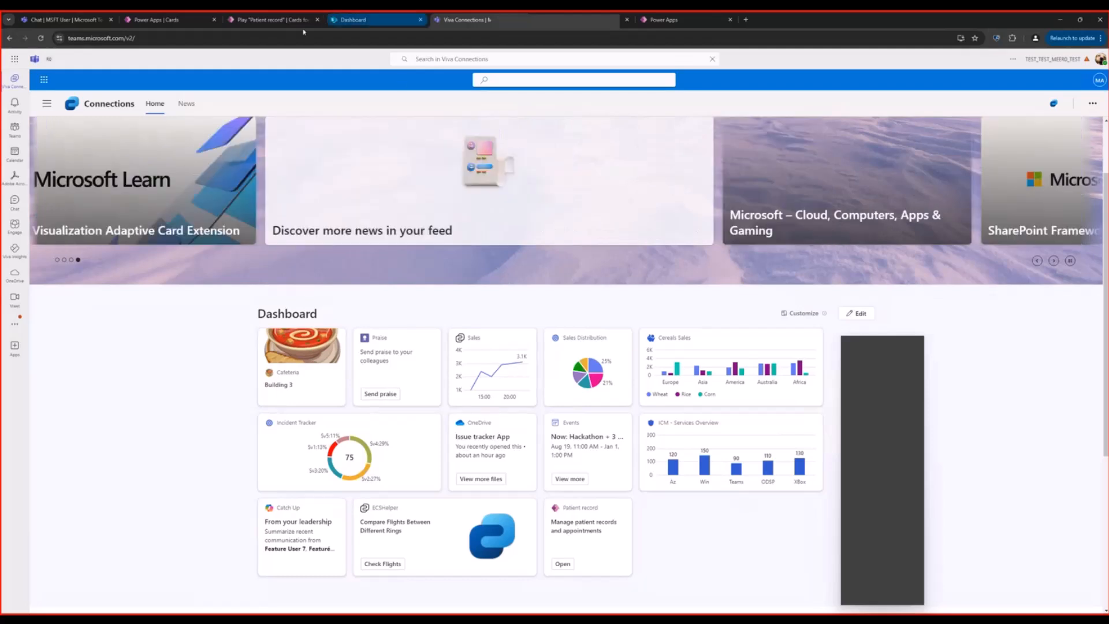
left_click(152, 19)
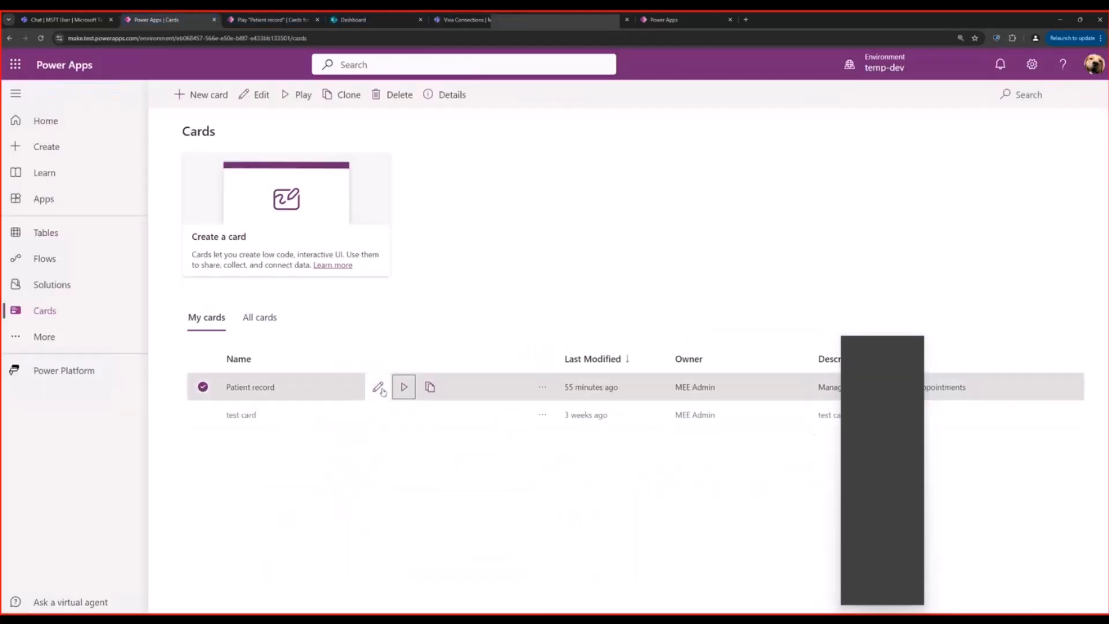
Open the Patient record card in the designer and show its Dataverse and Office 365 data connectors.
left_click(378, 387)
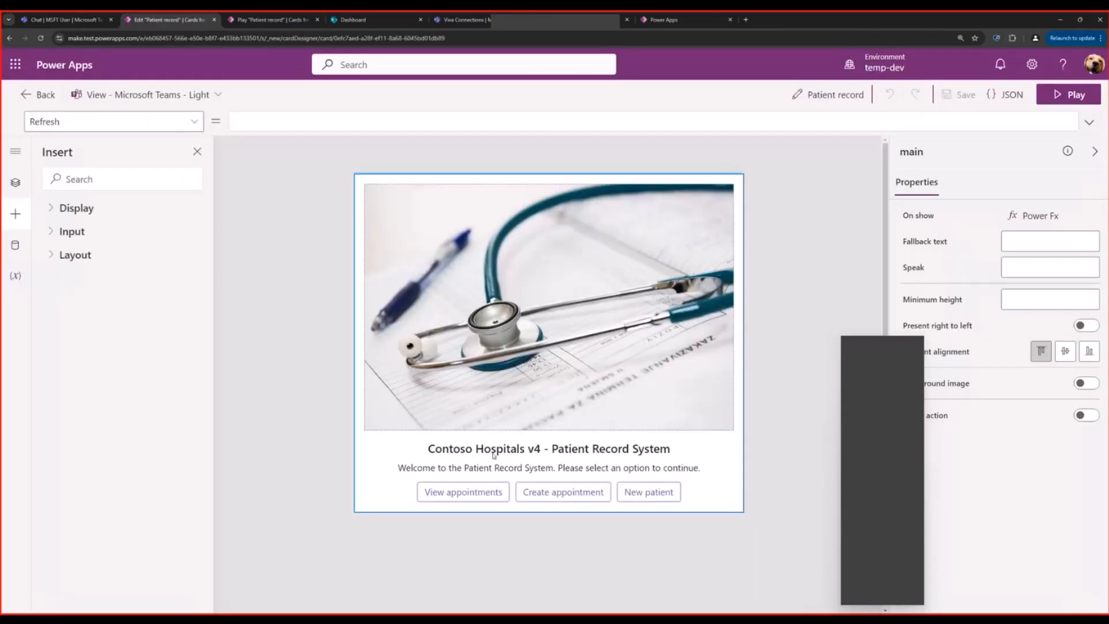
mouse_move(539, 323)
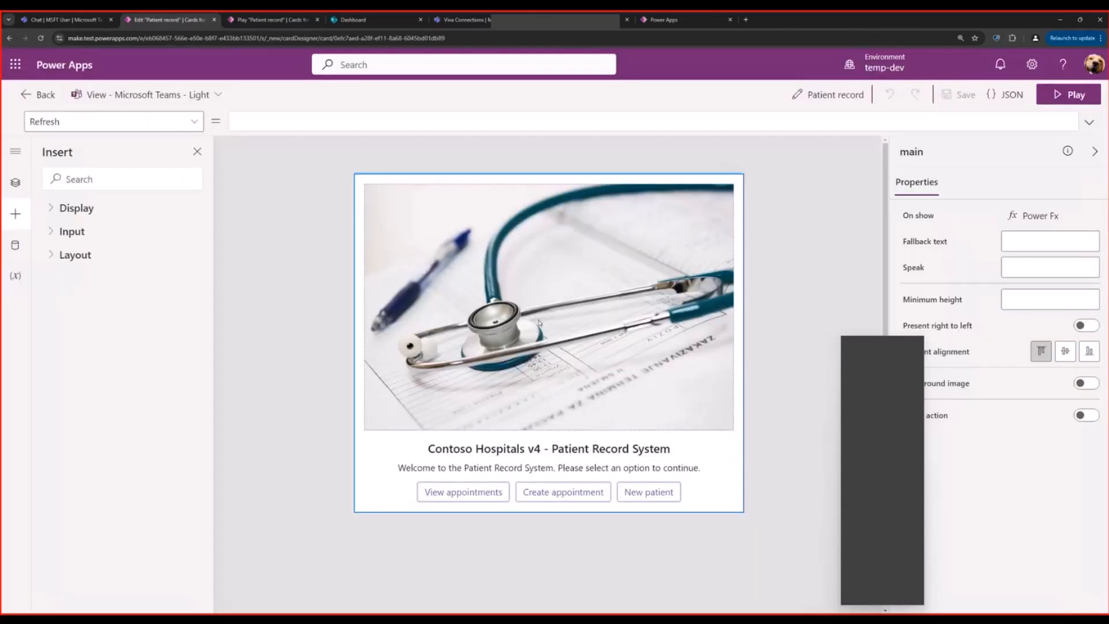
mouse_move(794, 262)
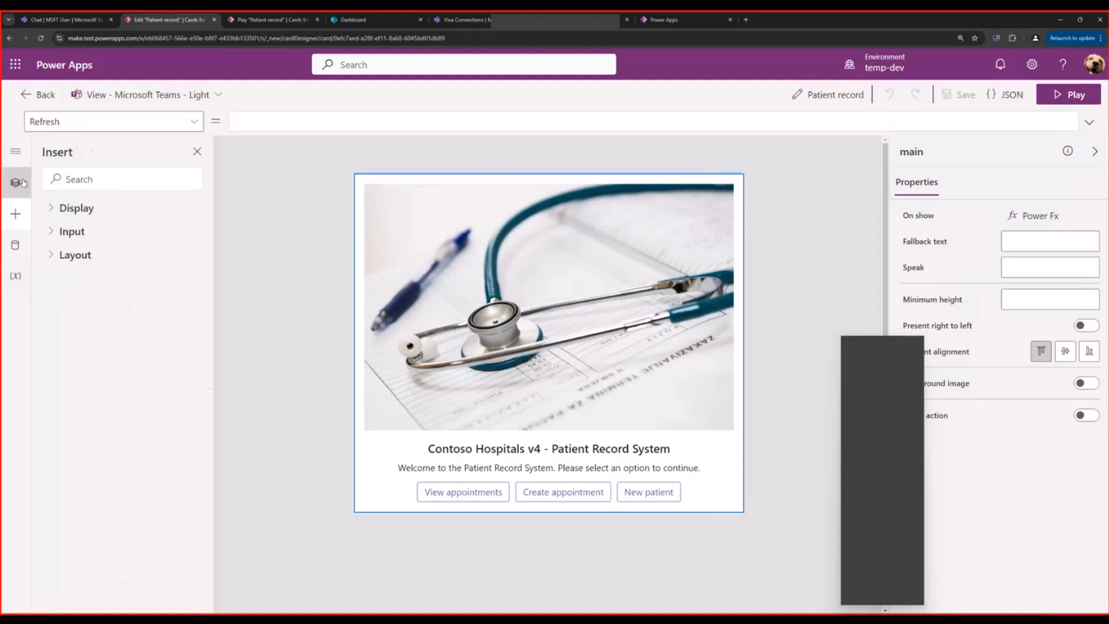
left_click(15, 182)
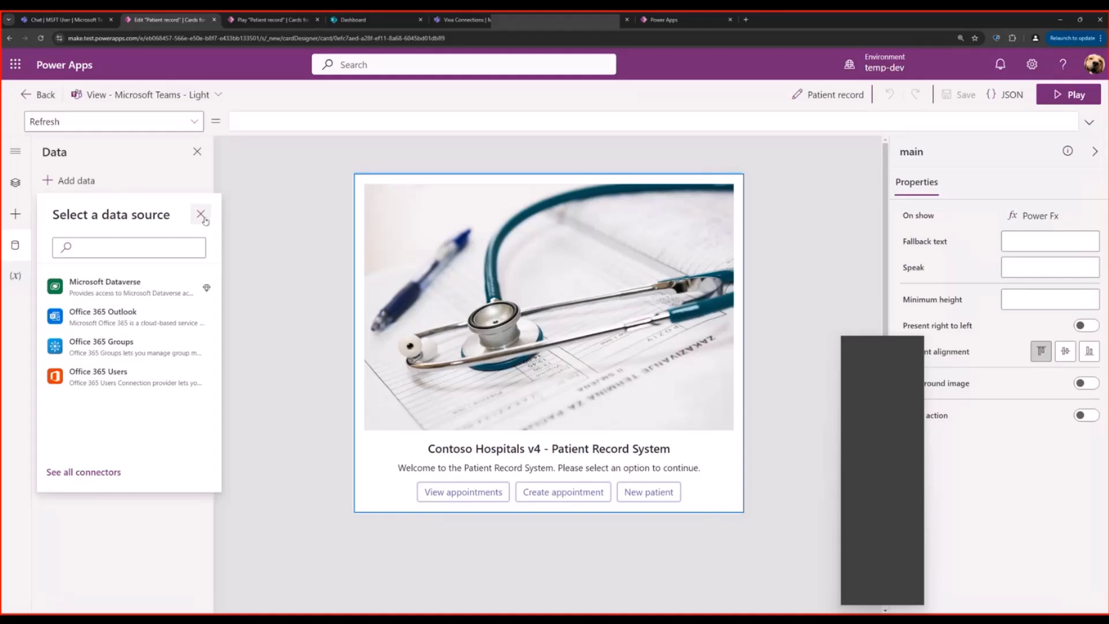
Dismiss the data source picker and show Tree View listing NewPatient, appointmentCreate, main and ListAppointments.
left_click(201, 214)
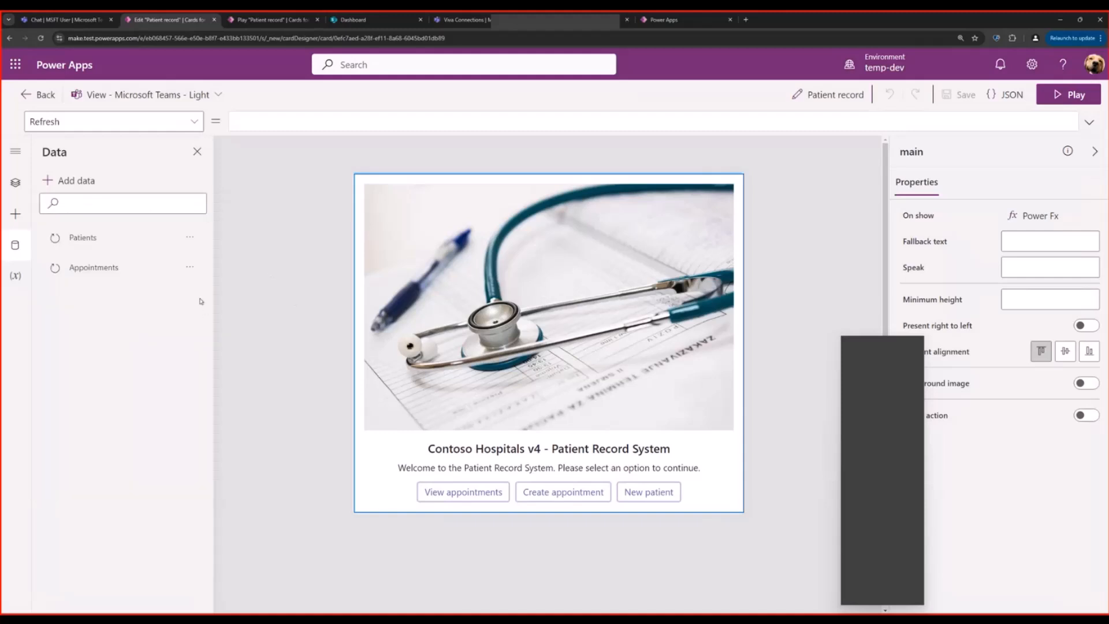
left_click(15, 182)
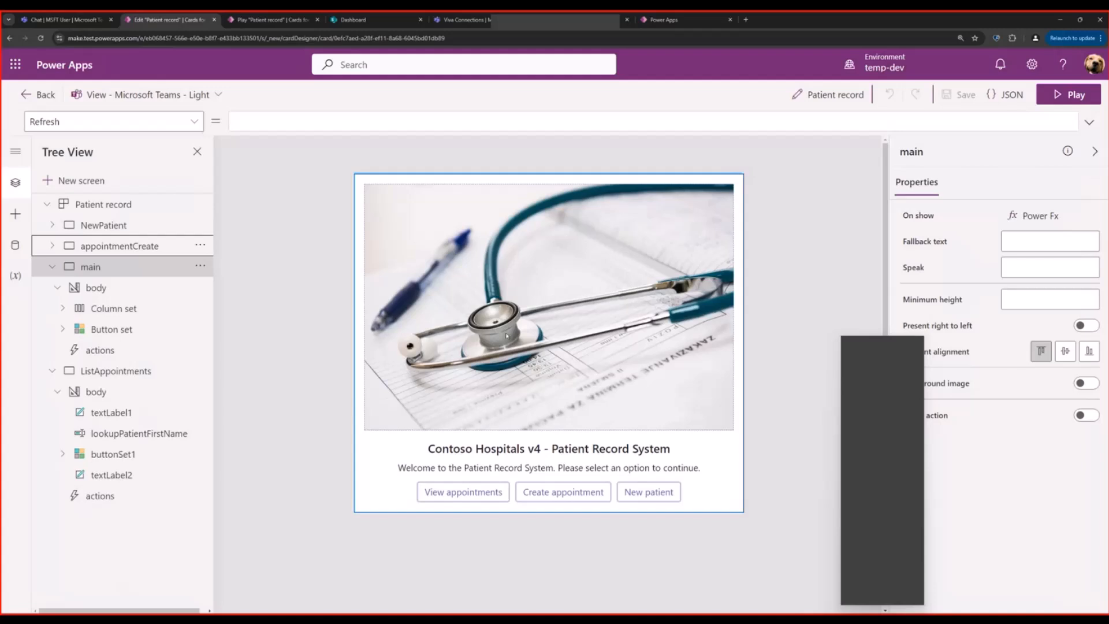
Browse the appointmentCreate and NewPatient screens, then view Button2's formula saving appointments.
left_click(119, 245)
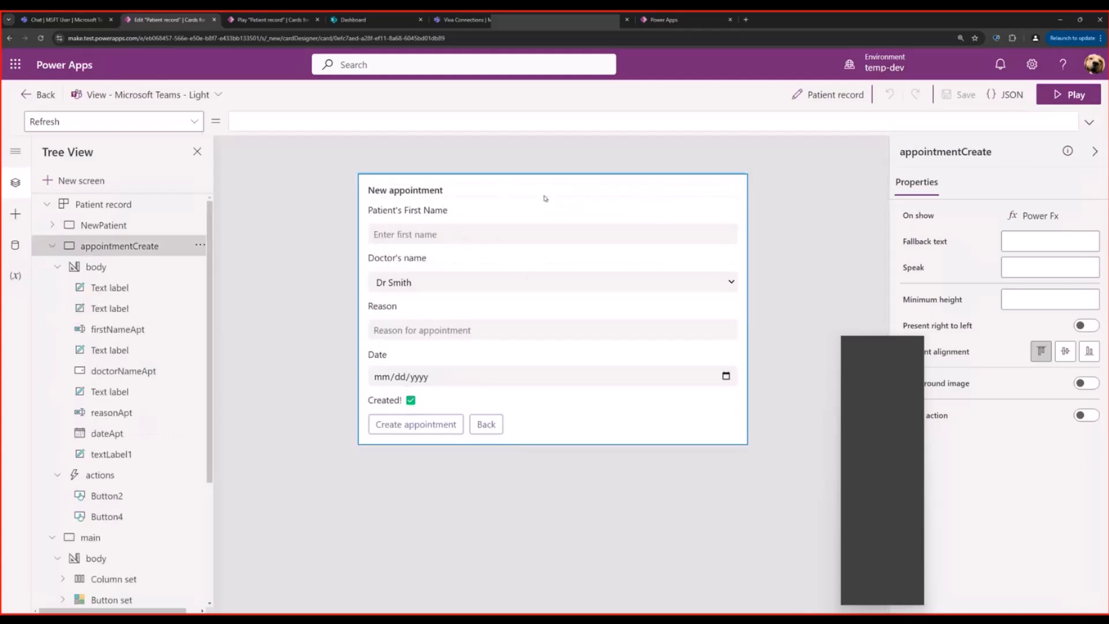
left_click(104, 225)
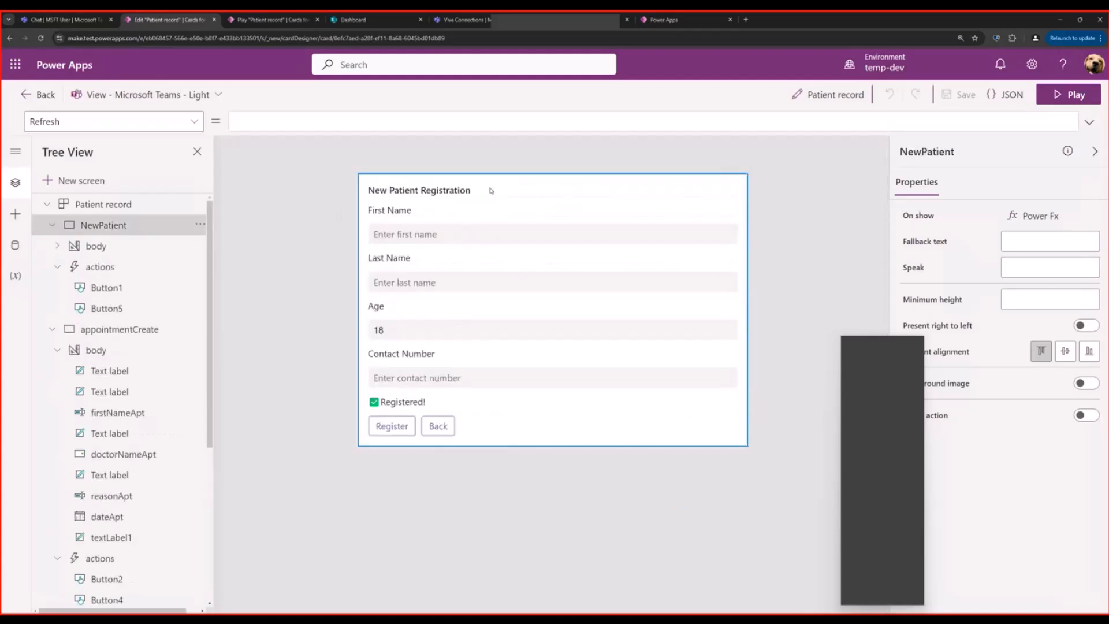
left_click(120, 329)
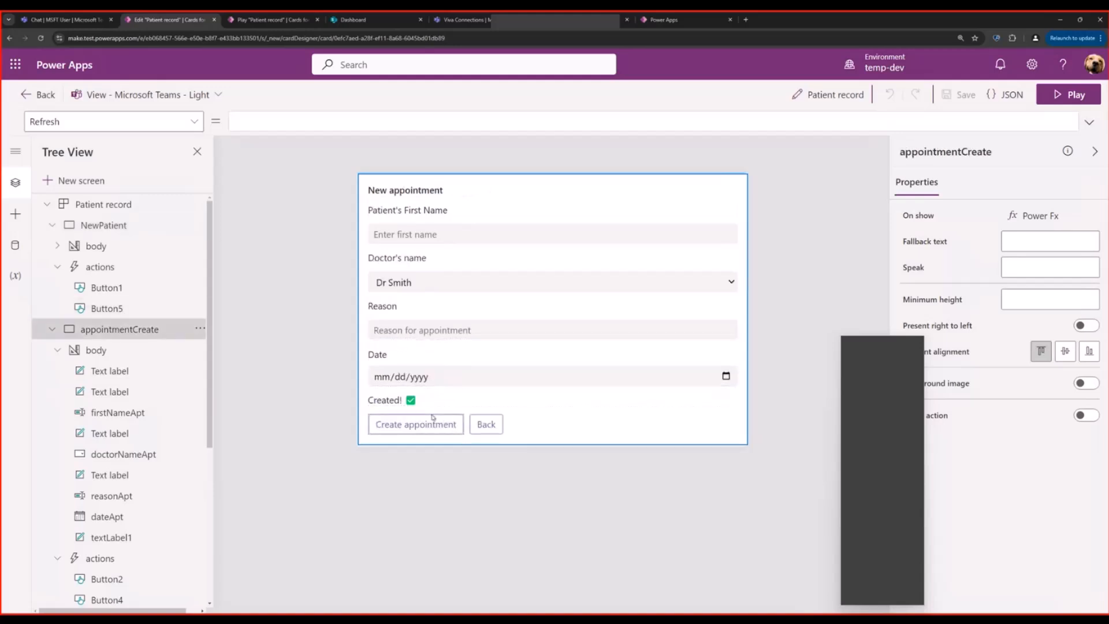
left_click(415, 425)
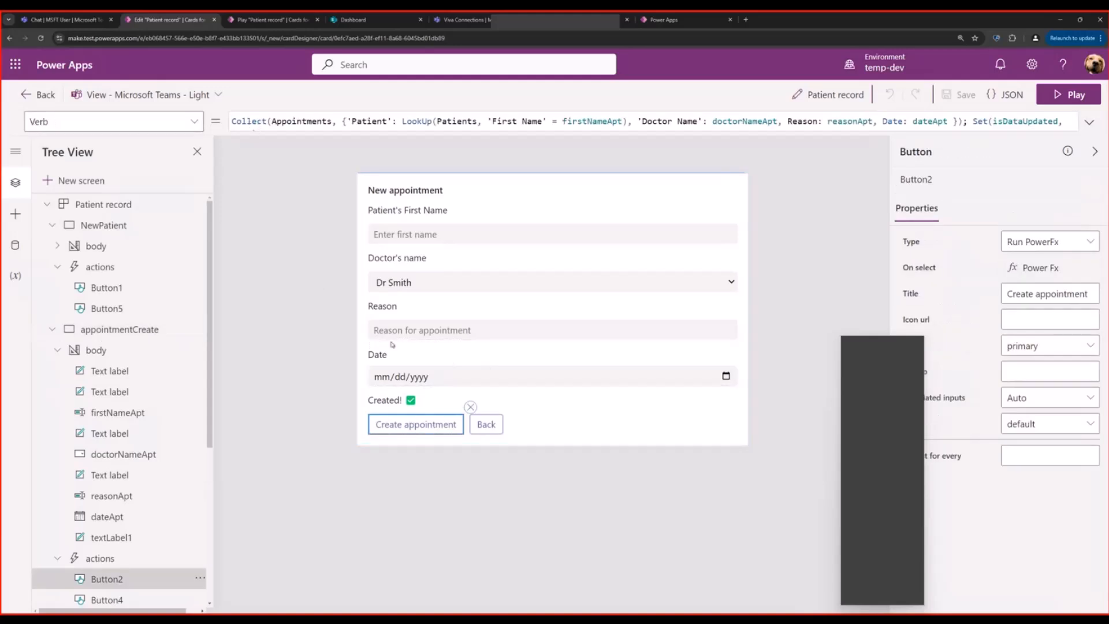
Show textLabel1's IsVisible formula bound to isDataUpdated, glance at Insert > Input, then return to Tree View.
left_click(386, 400)
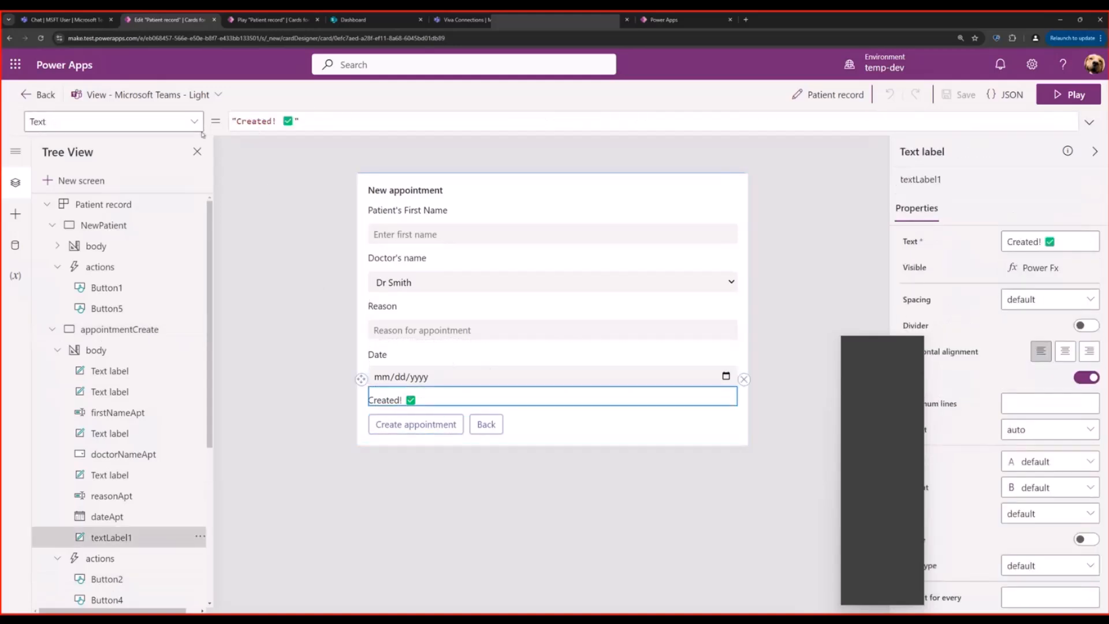
left_click(114, 121)
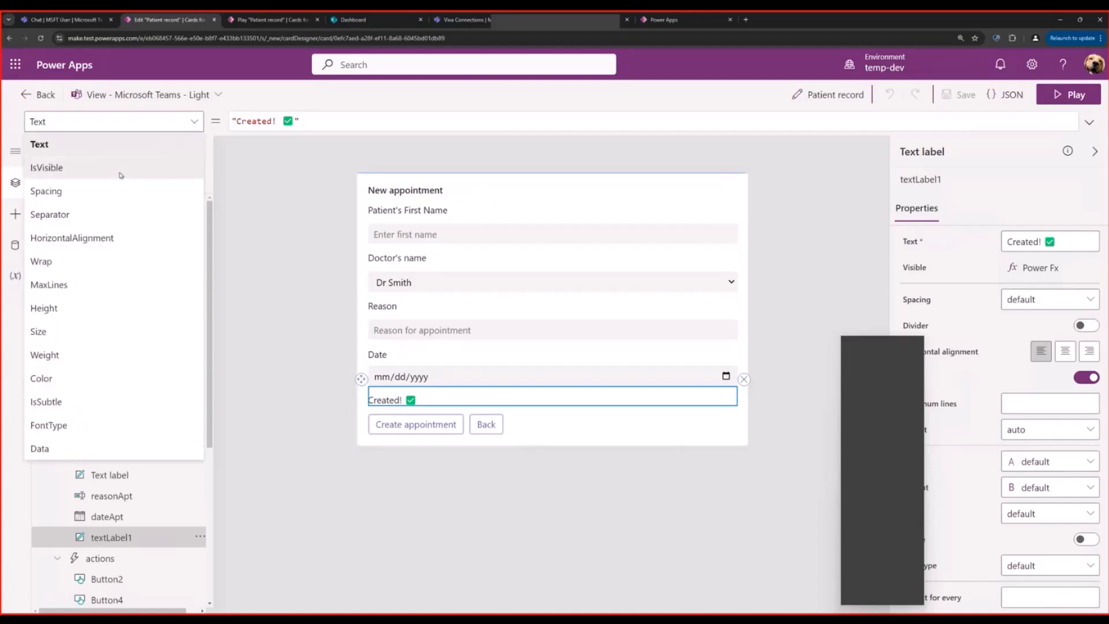
left_click(47, 167)
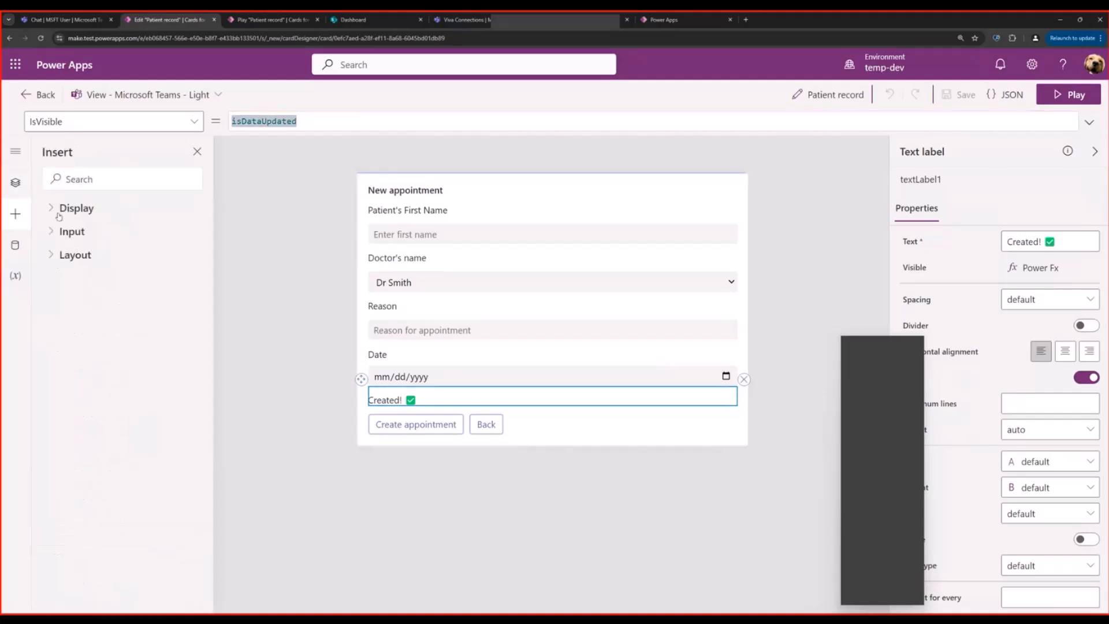
left_click(72, 231)
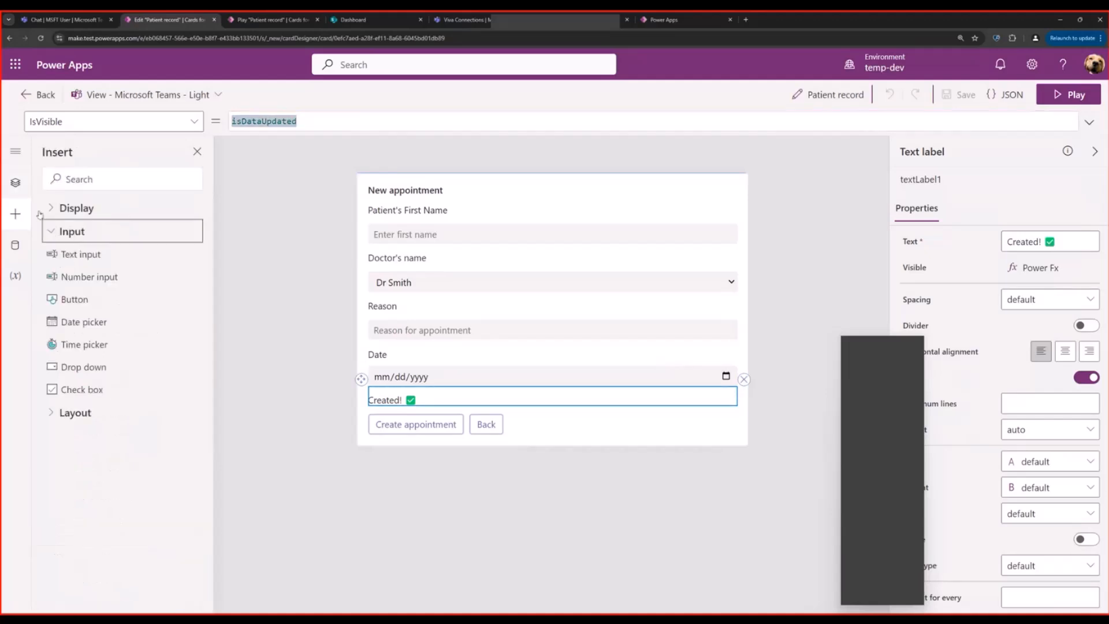
left_click(15, 182)
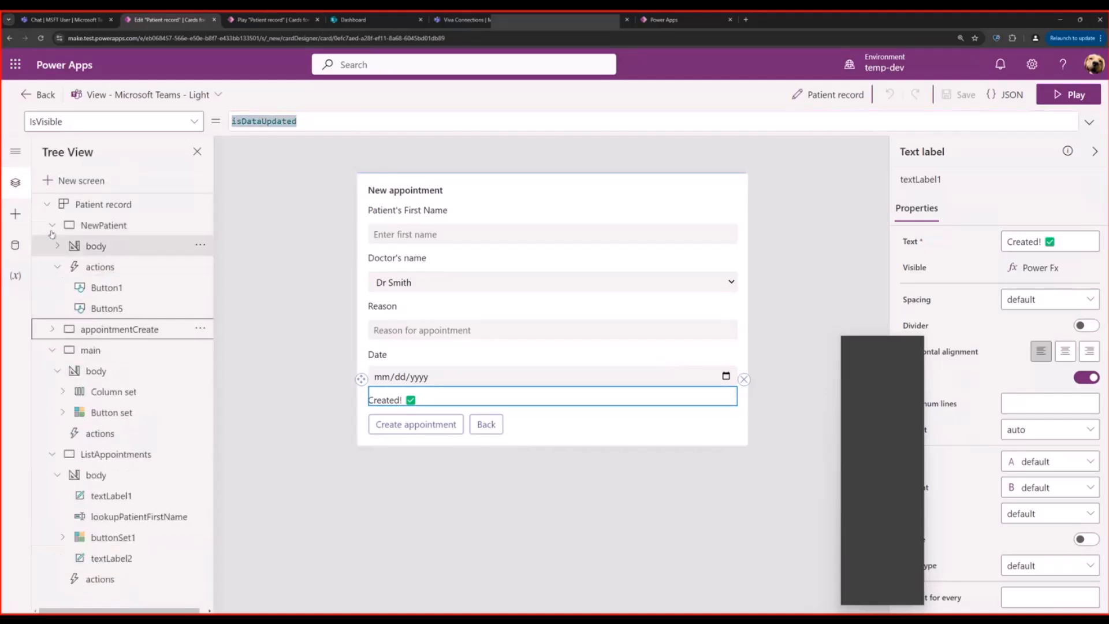
Select the main screen node, showing Button10 beside New patient on the welcome screen.
left_click(91, 267)
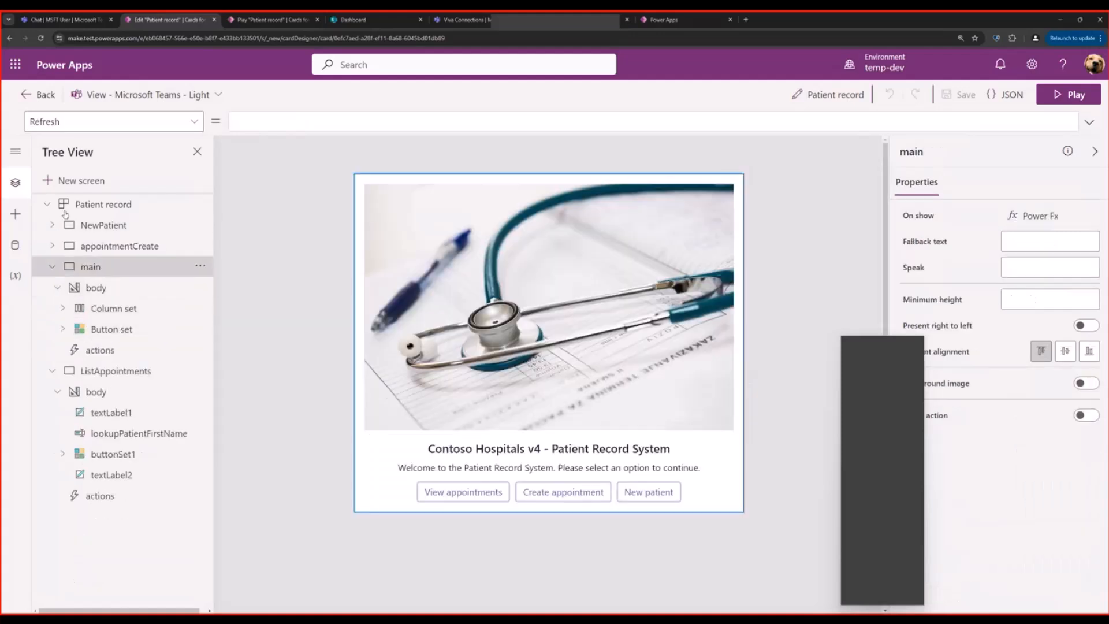
left_click(15, 213)
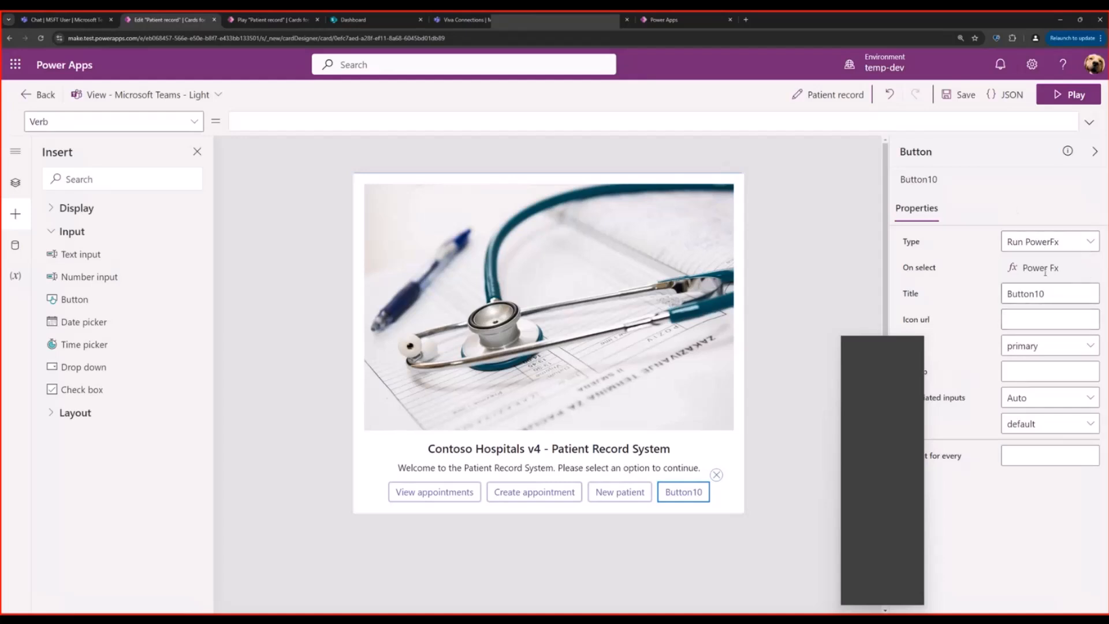
Set Button10's type to Open Url with the app play URL and title 'Open app'.
left_click(1050, 242)
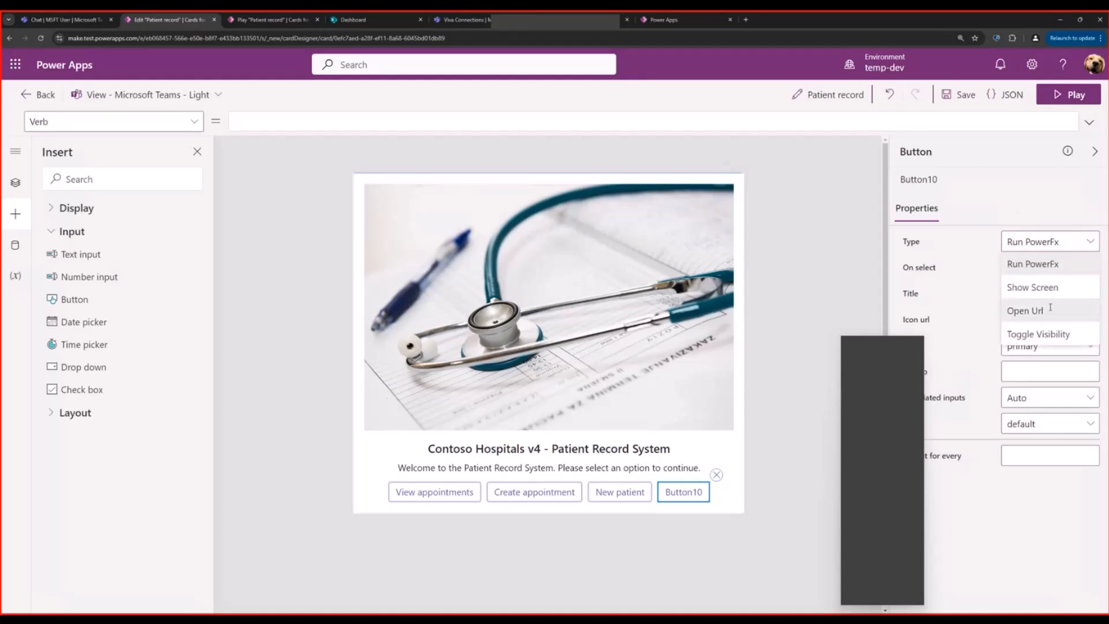
left_click(1025, 310)
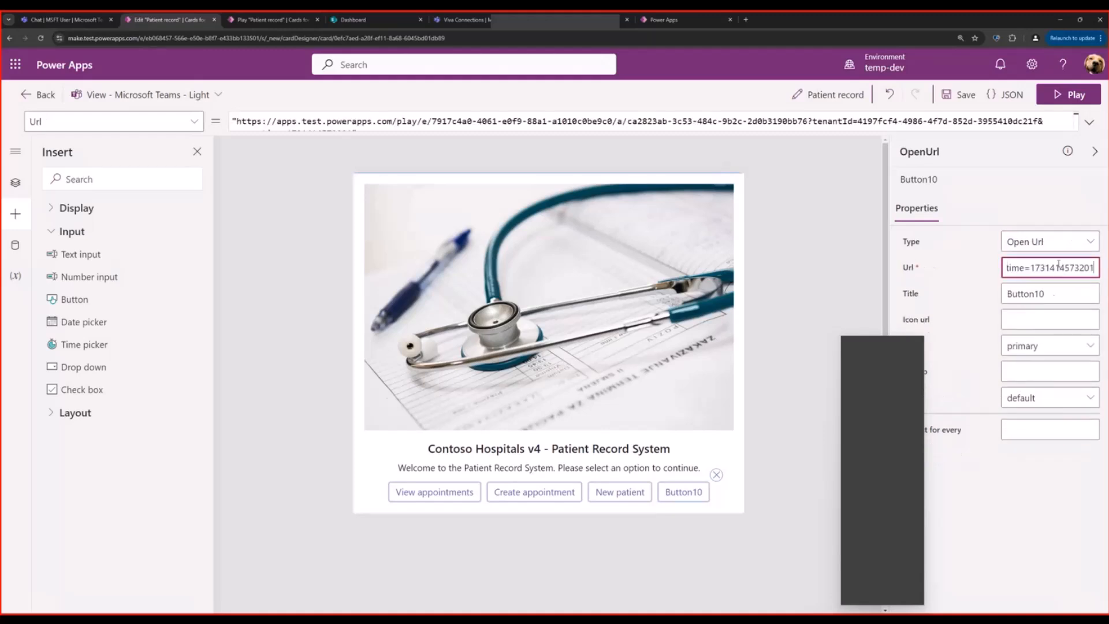
type("op")
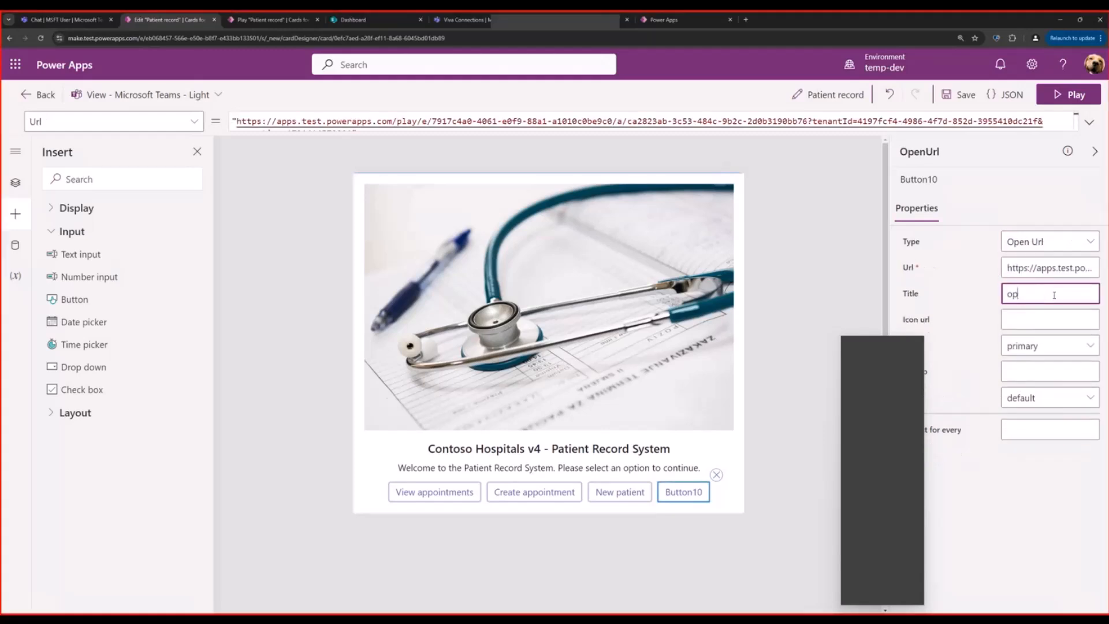
type("Open app")
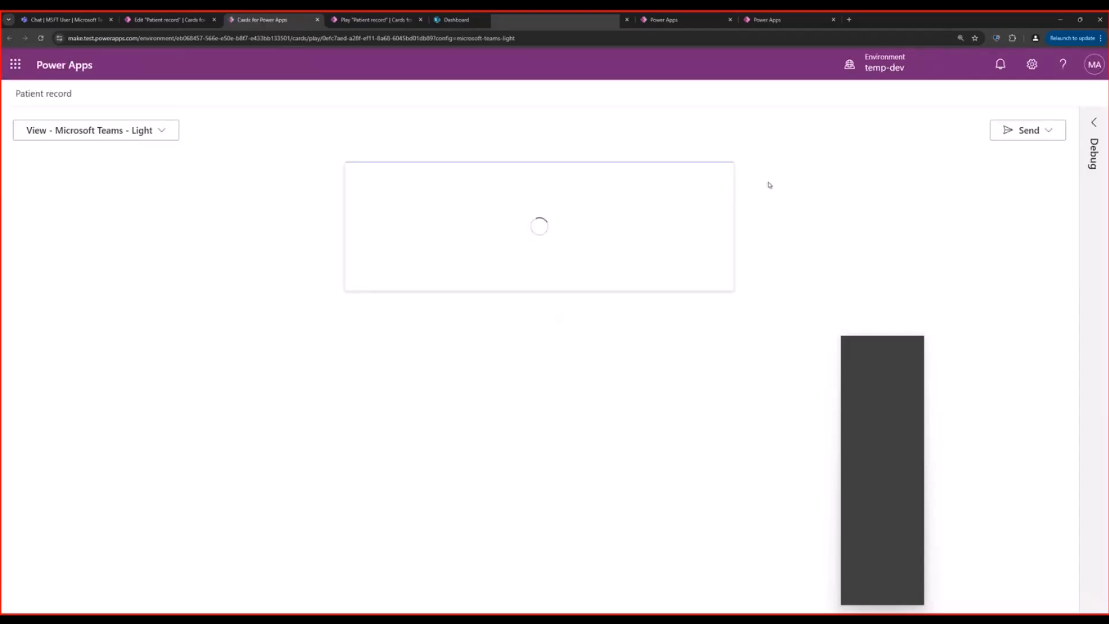
Enable the updated Patient record card in Viva Connections from the Send menu and confirm.
left_click(1028, 130)
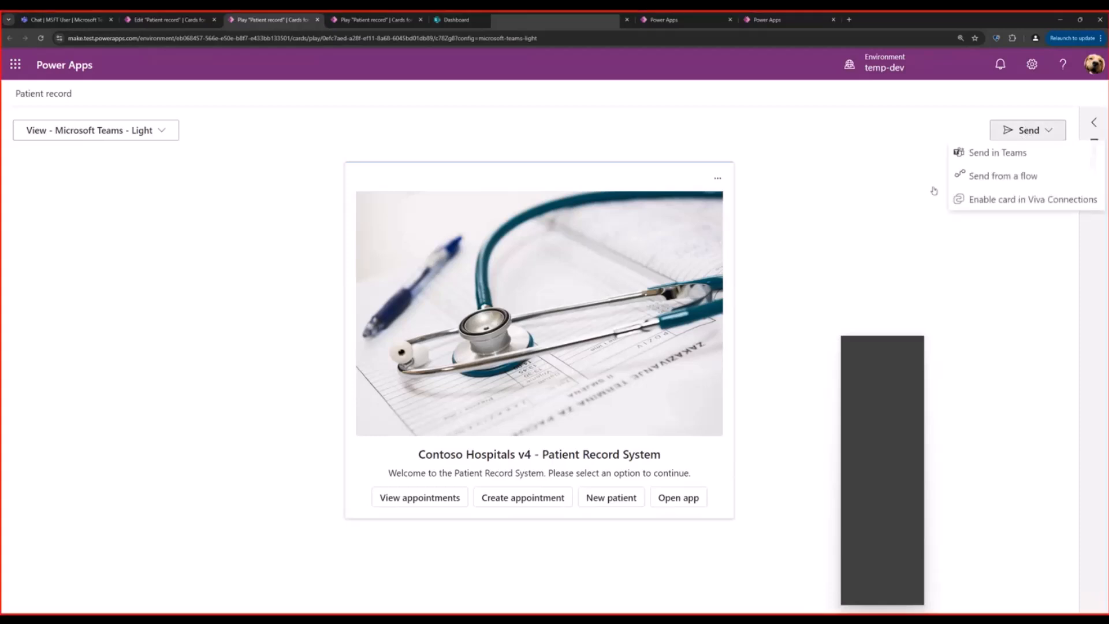
mouse_move(1033, 200)
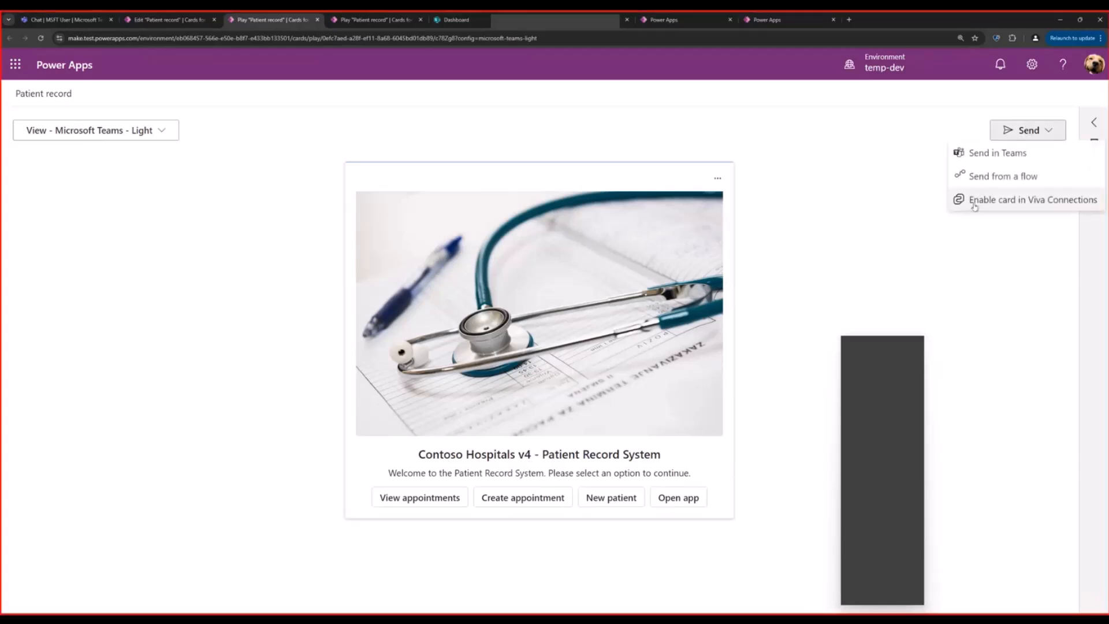
left_click(1033, 199)
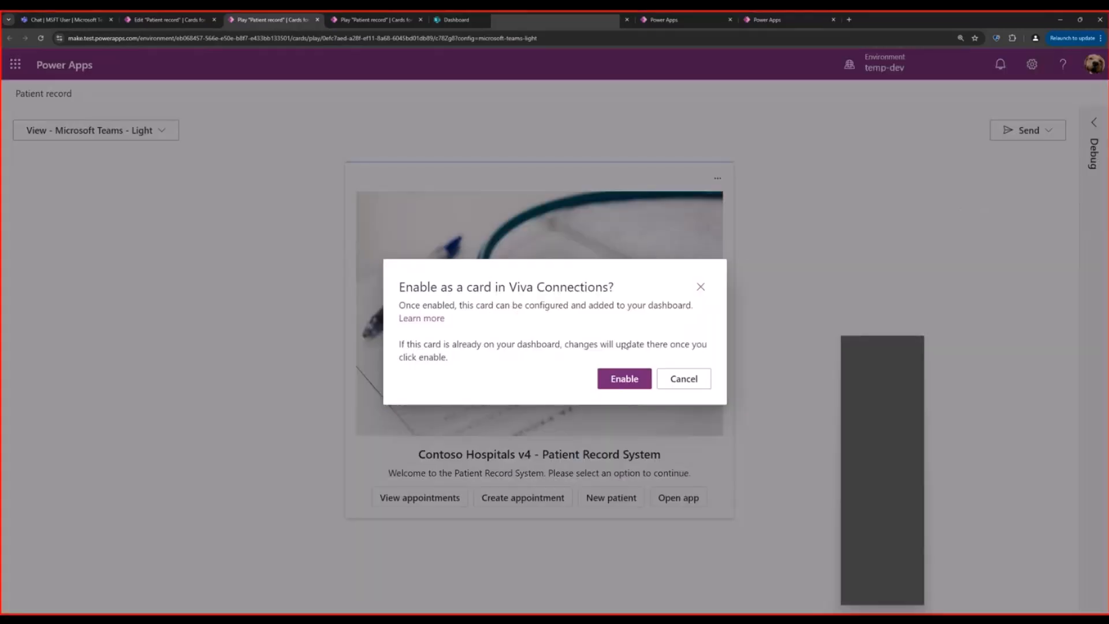
left_click(623, 379)
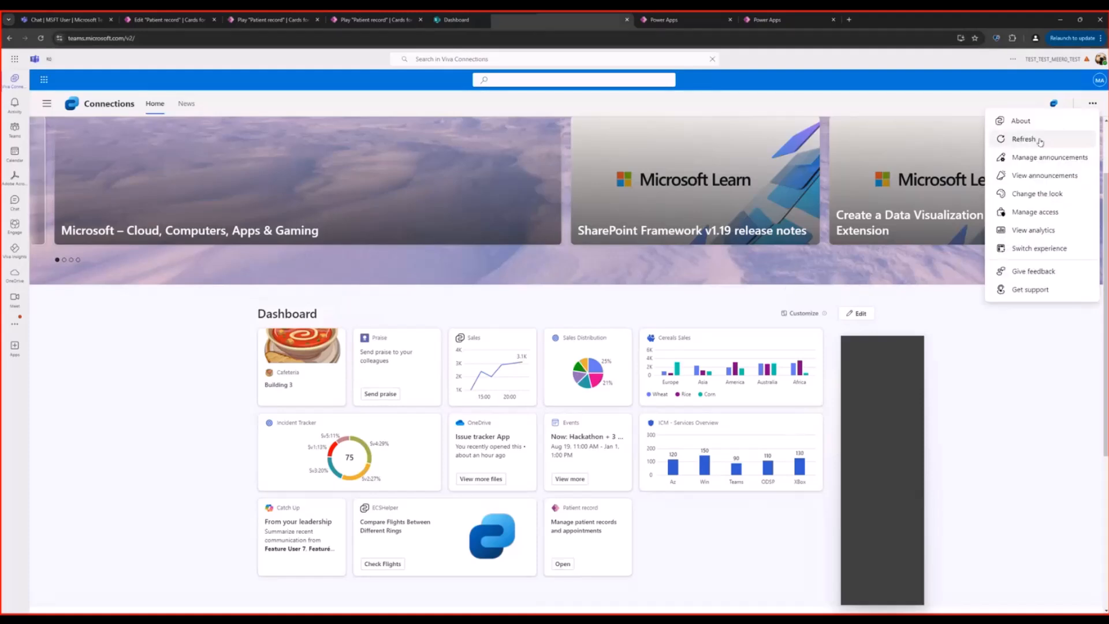
Refresh the Viva Connections dashboard, then switch to the SharePoint VCMDevsHome dashboard page.
left_click(1025, 138)
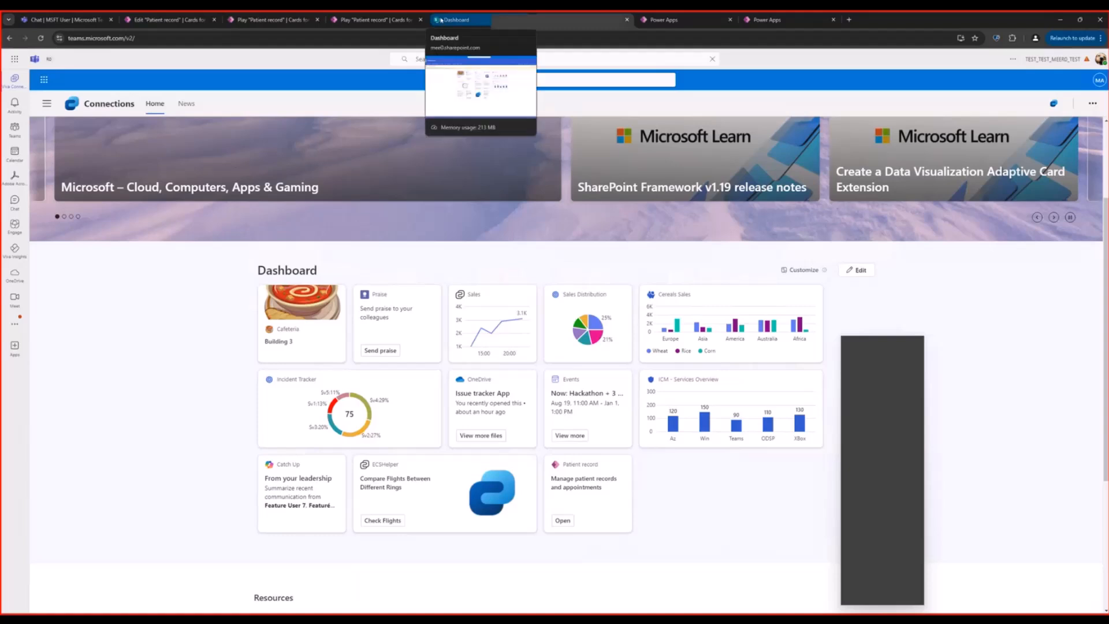
left_click(481, 19)
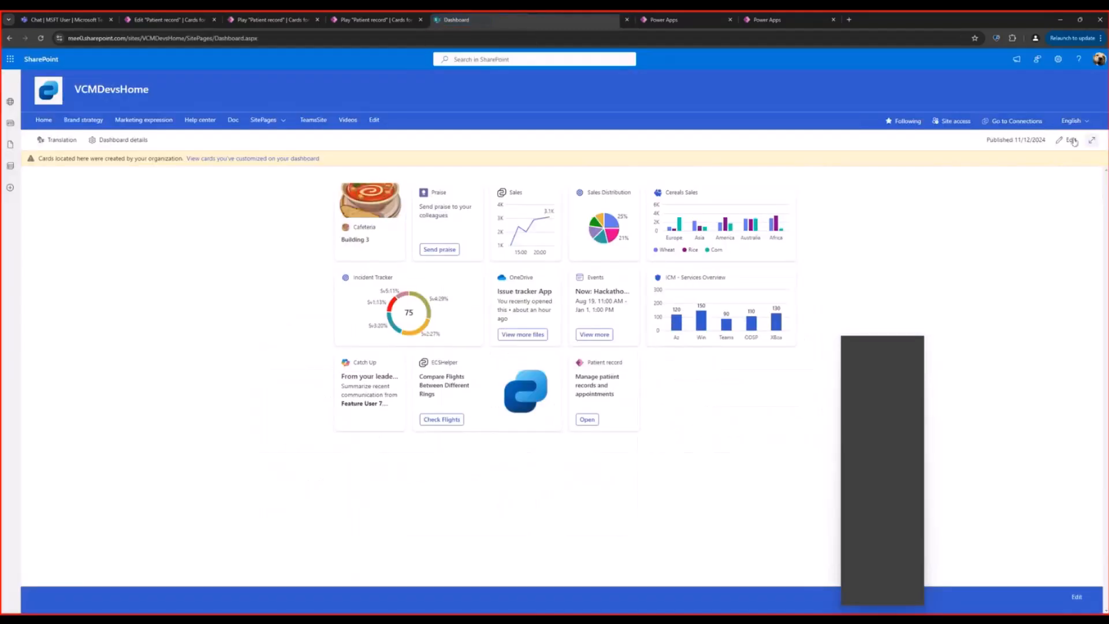
Edit the VCMDevsHome dashboard and inspect the Patient record card's Link to Power Apps field.
left_click(1071, 139)
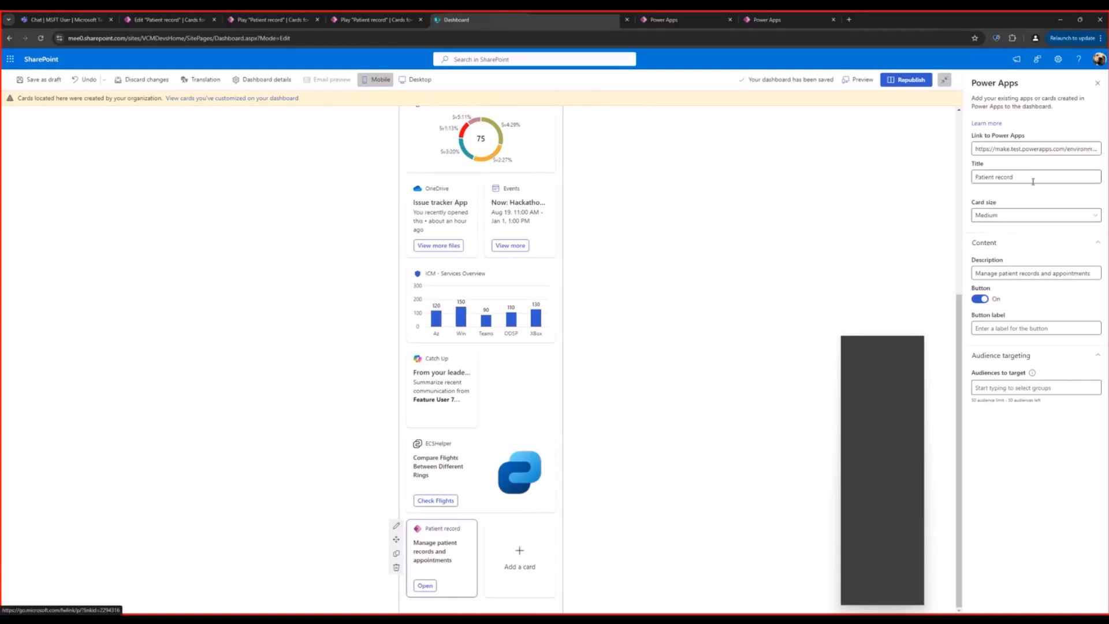
left_click(1034, 148)
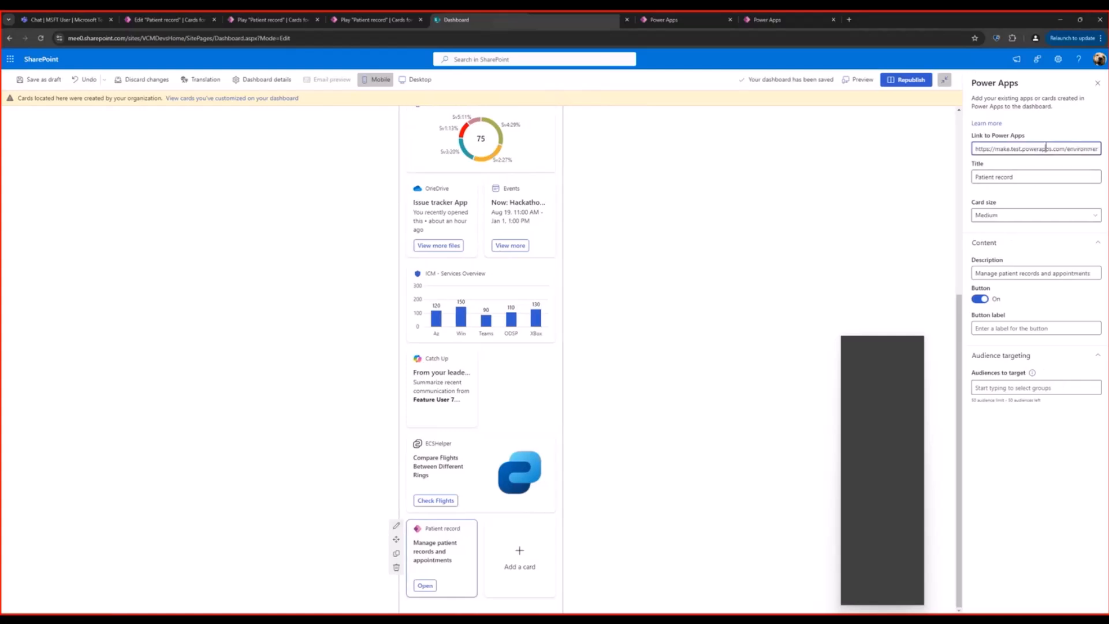
double_click(1057, 149)
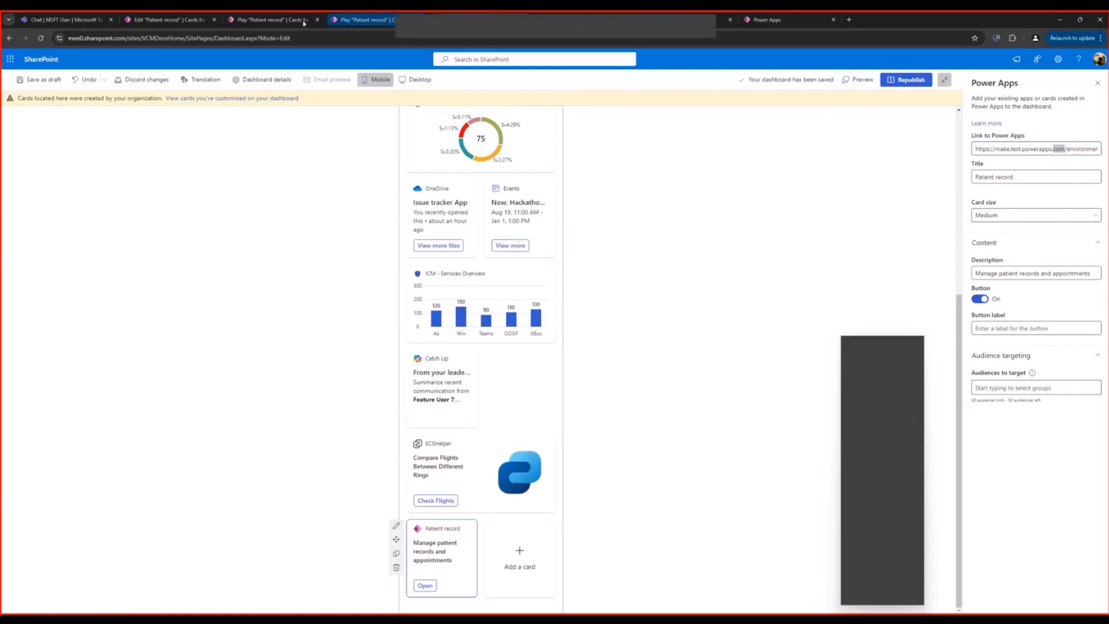
left_click(170, 19)
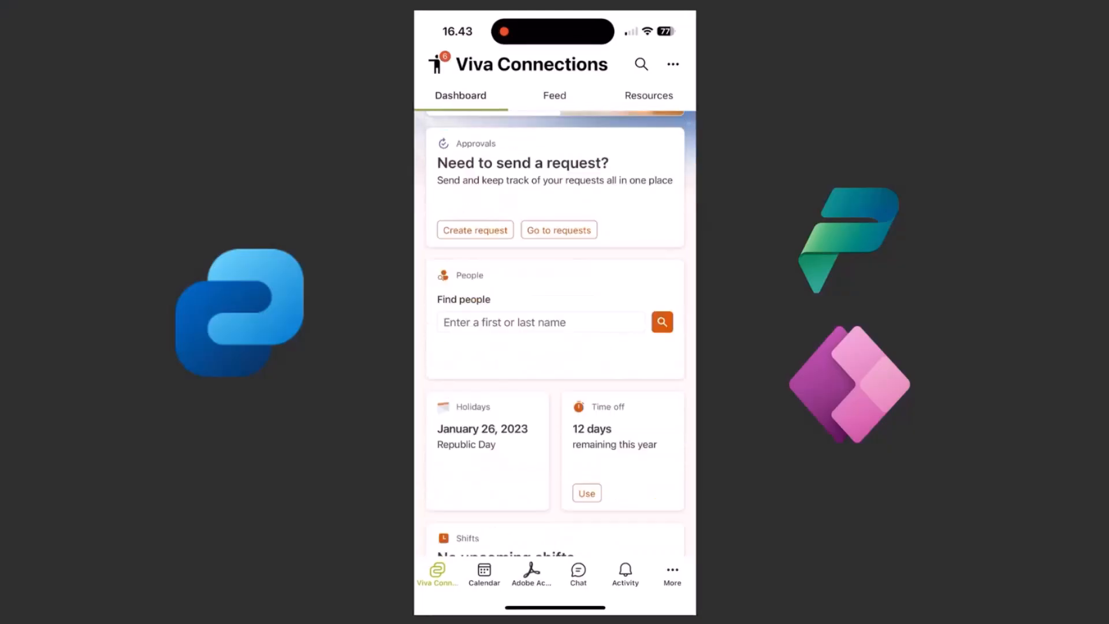
Create an appointment for Smith with reason Fever on 12 November 2024 from the phone card.
scroll("down", 3)
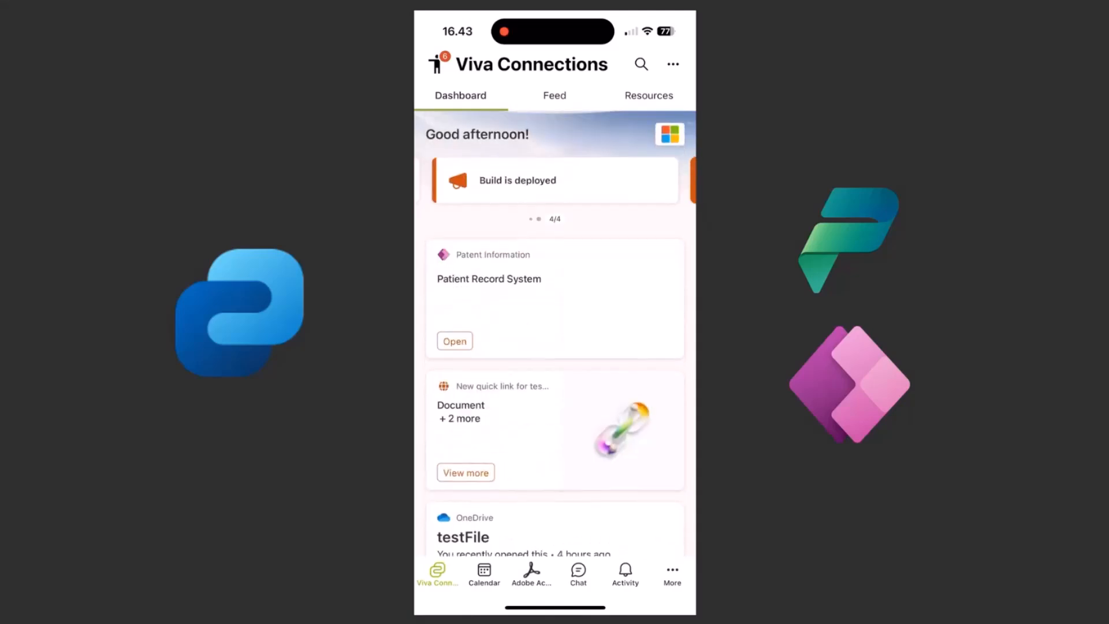
left_click(454, 340)
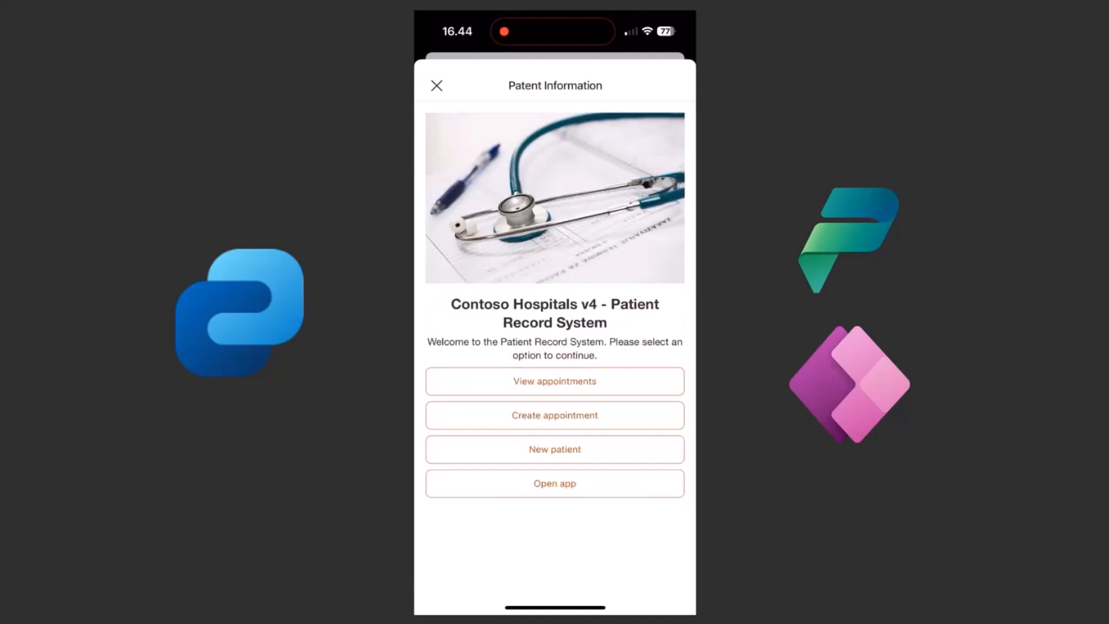
left_click(554, 415)
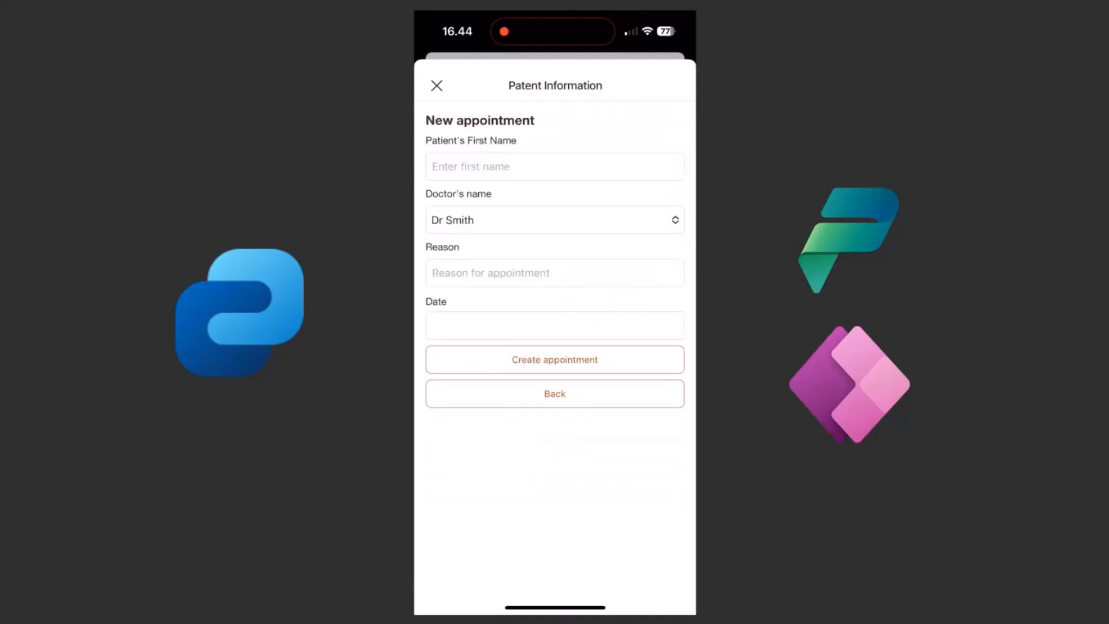
left_click(554, 166)
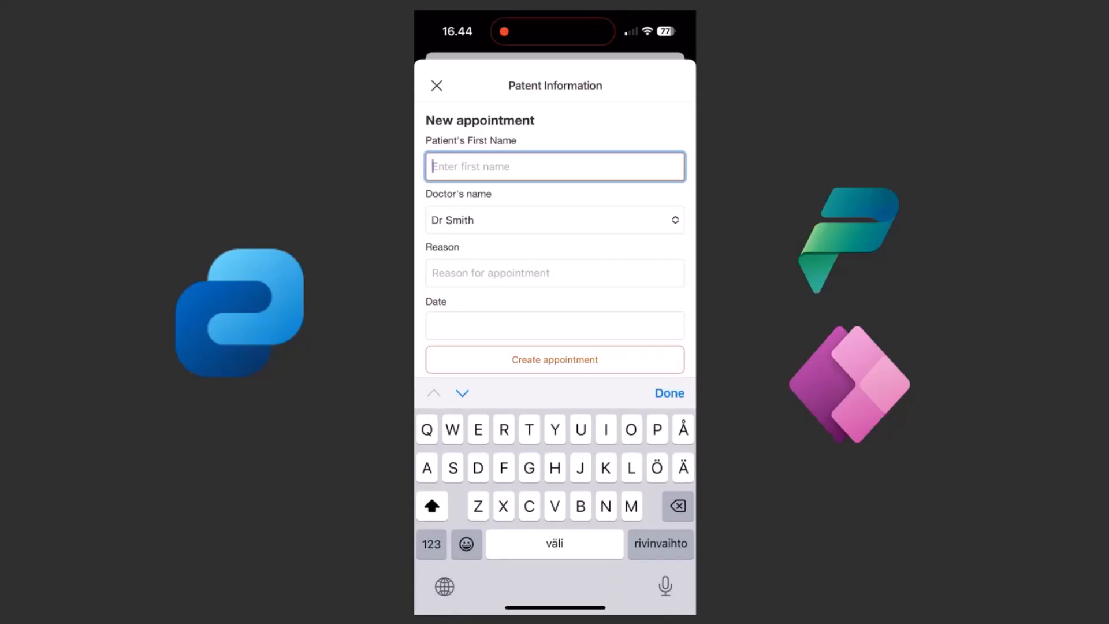
type("Smith")
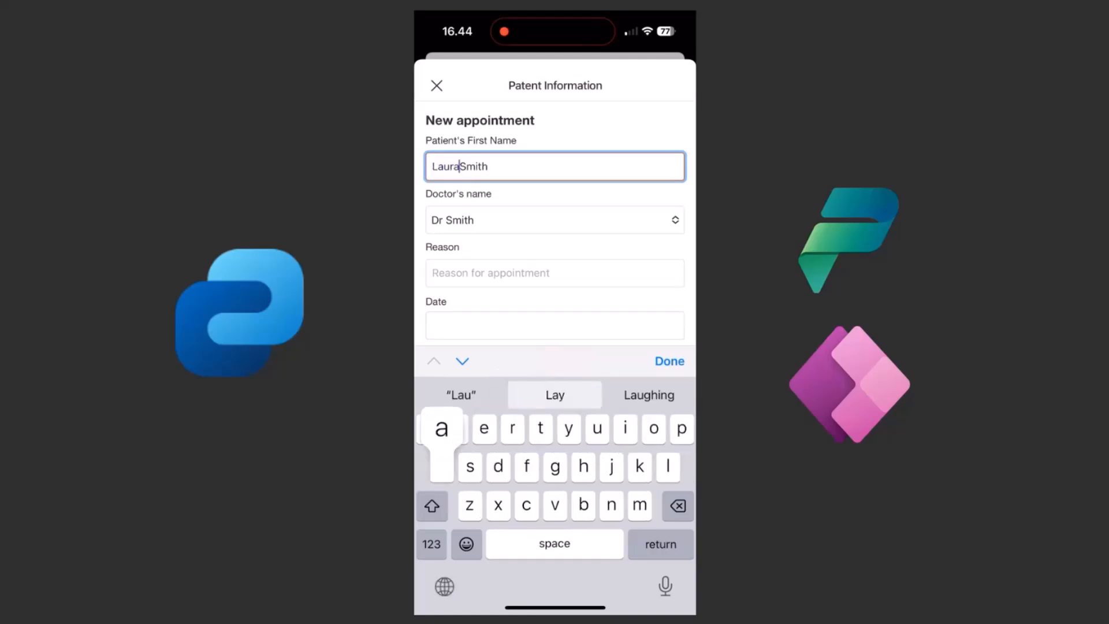
left_click(554, 272)
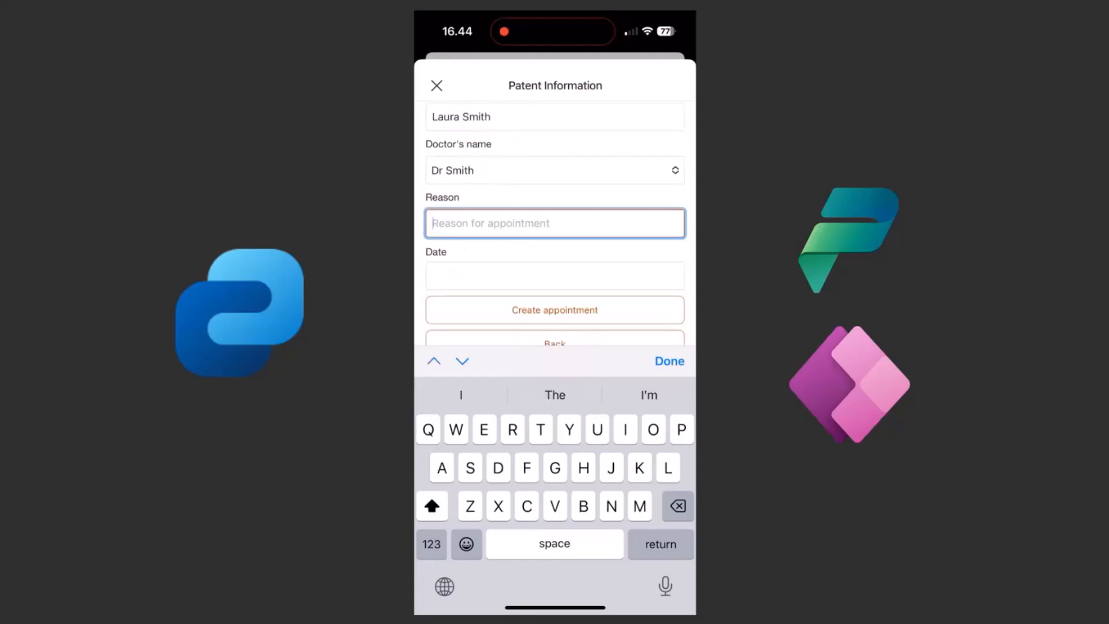
type("Fever")
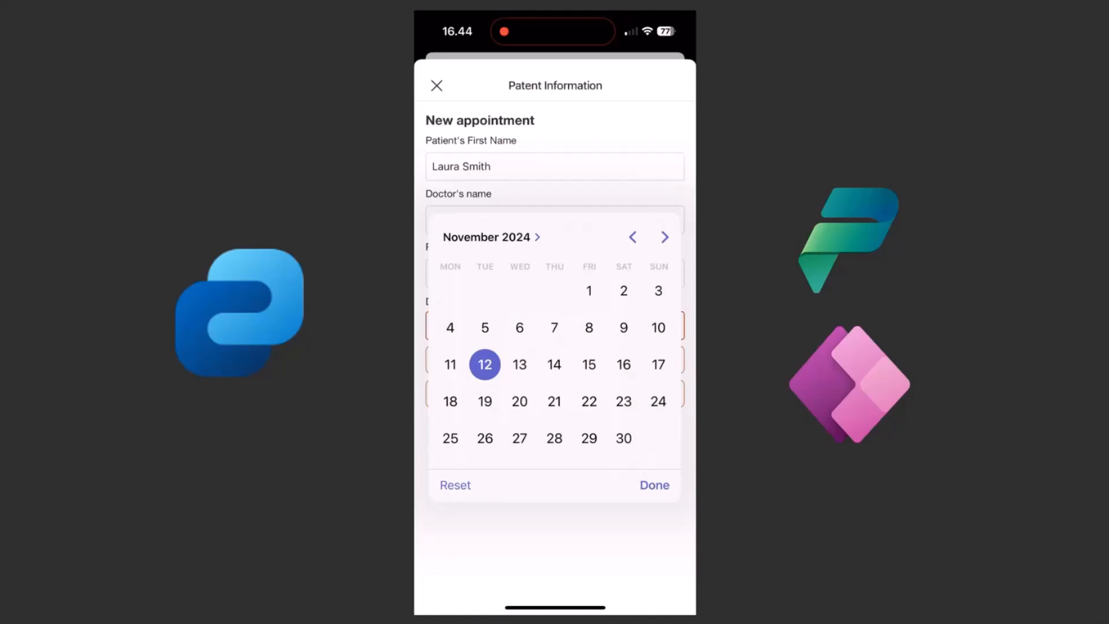
left_click(654, 485)
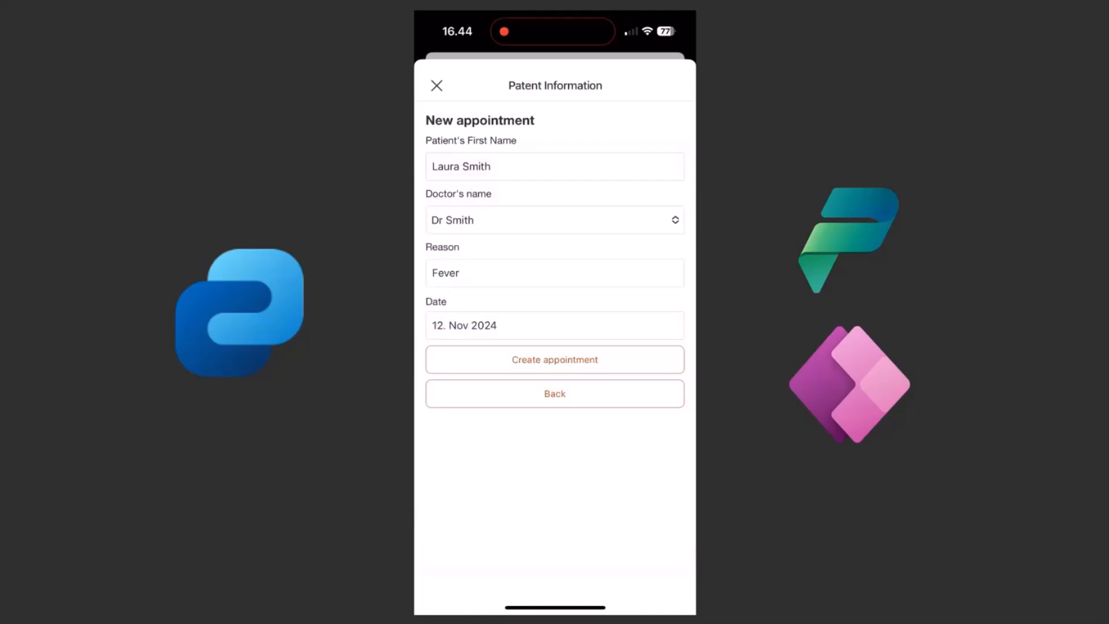
left_click(554, 360)
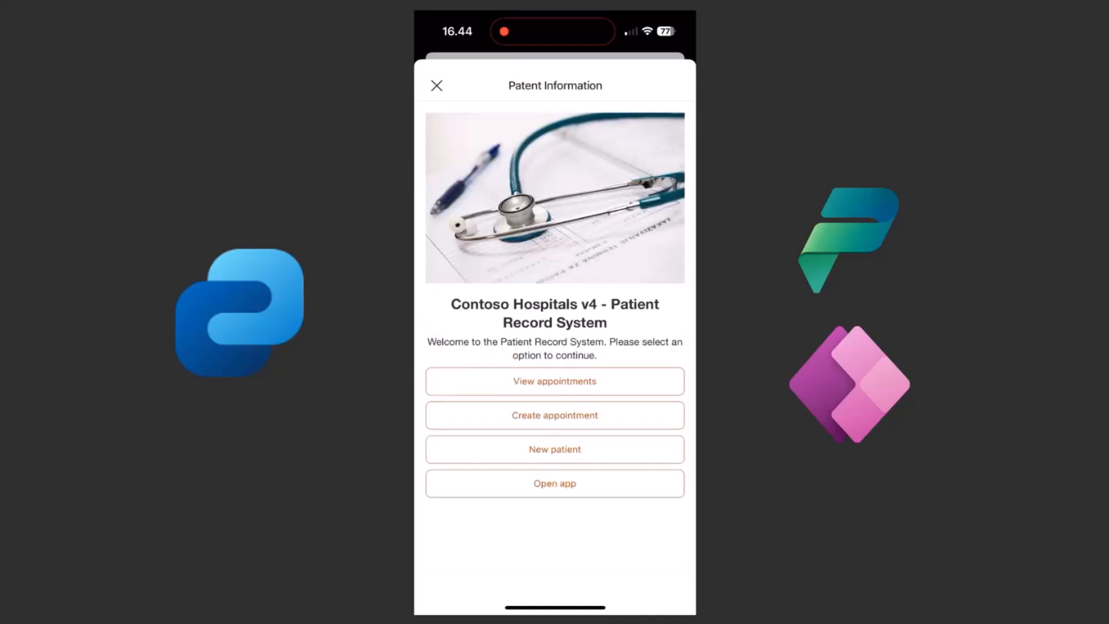
Look up Laura's appointments, then close the card to return to the dashboard.
left_click(554, 381)
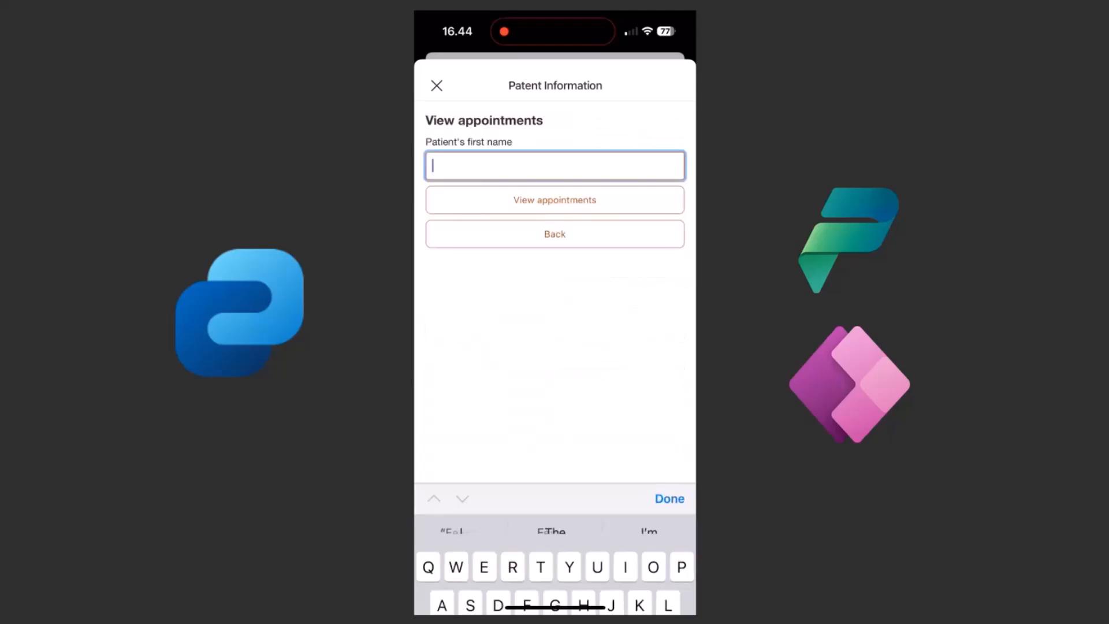
type("Laura")
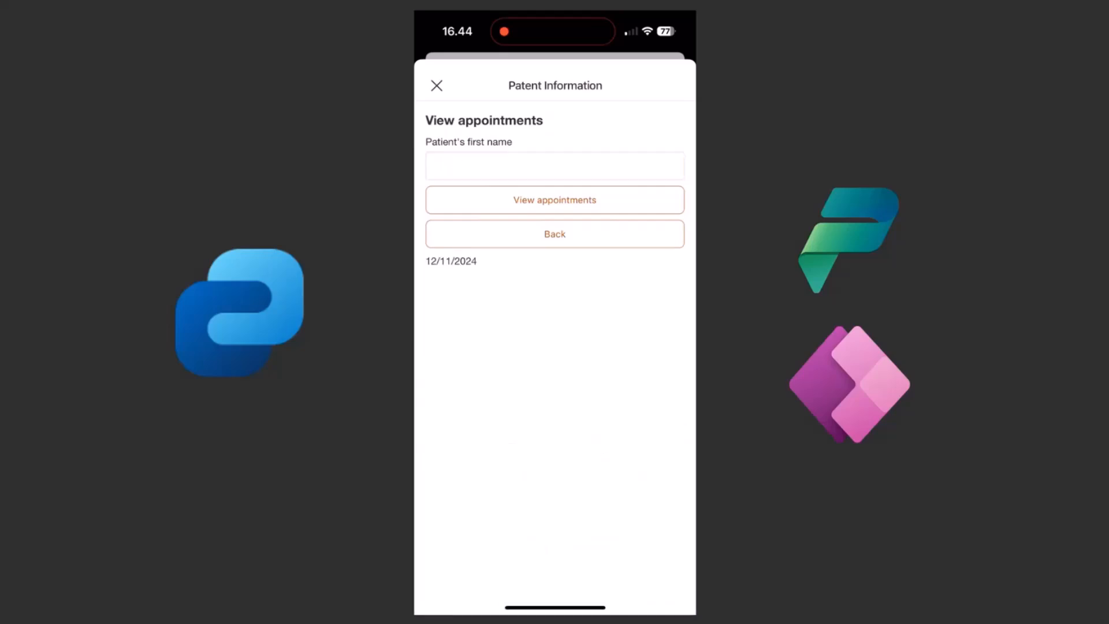
left_click(555, 234)
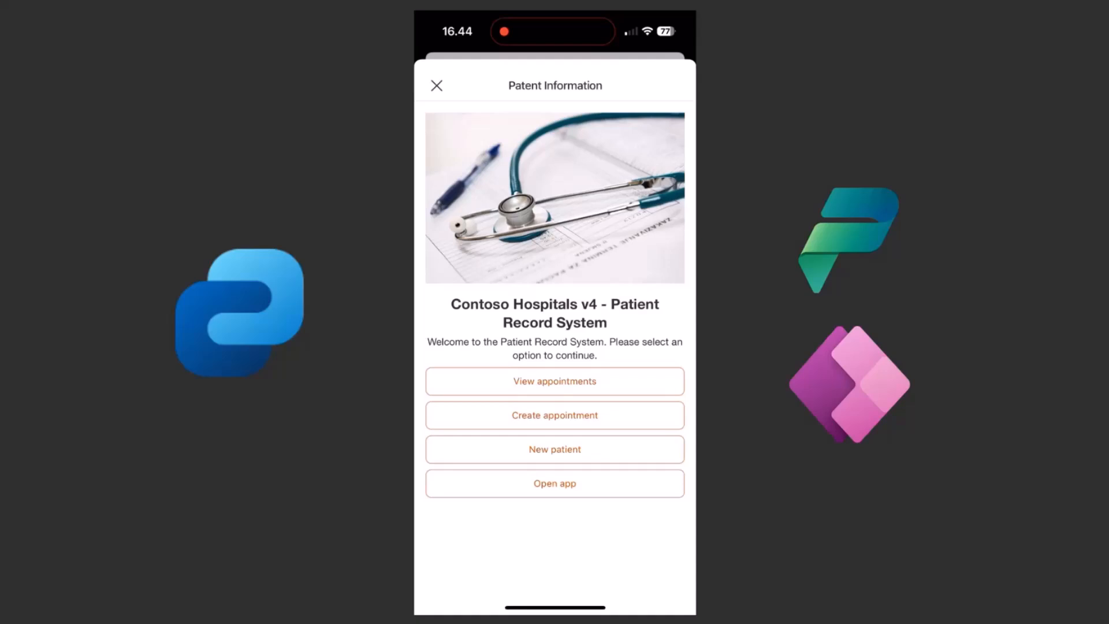
left_click(436, 85)
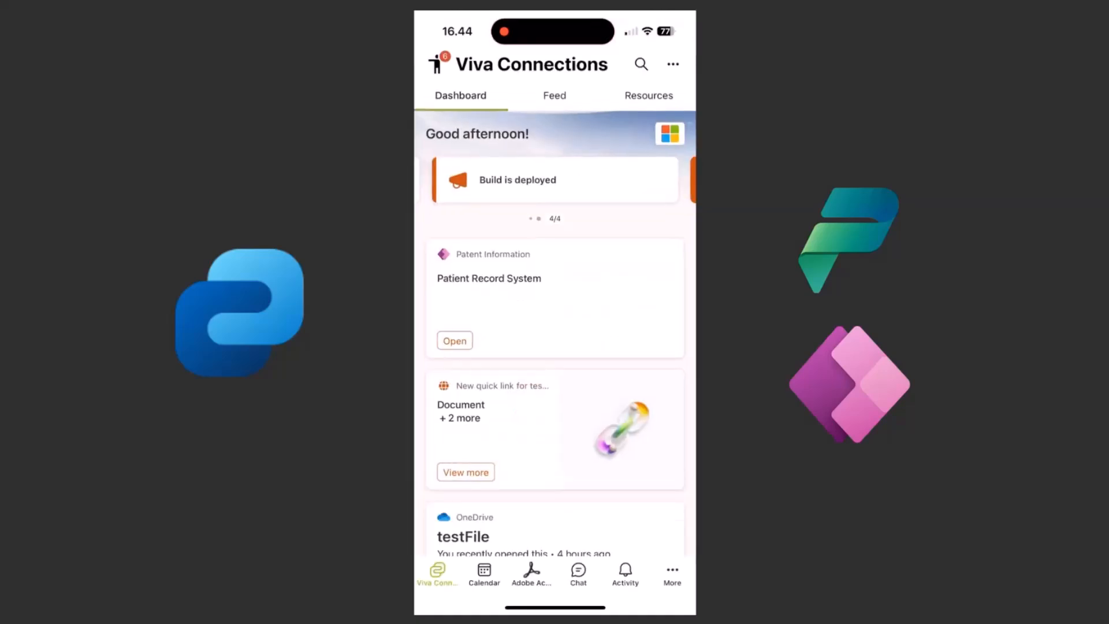